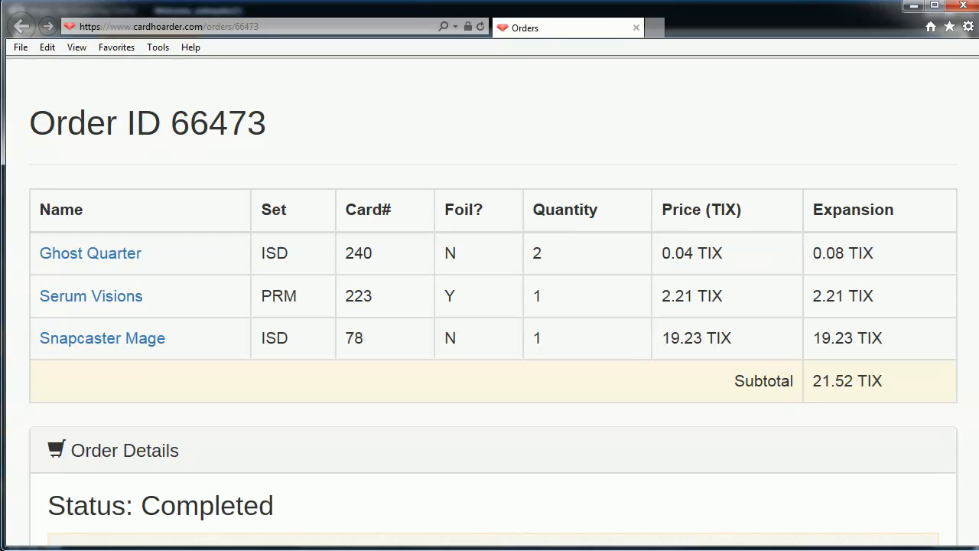
pyautogui.moveTo(493, 339)
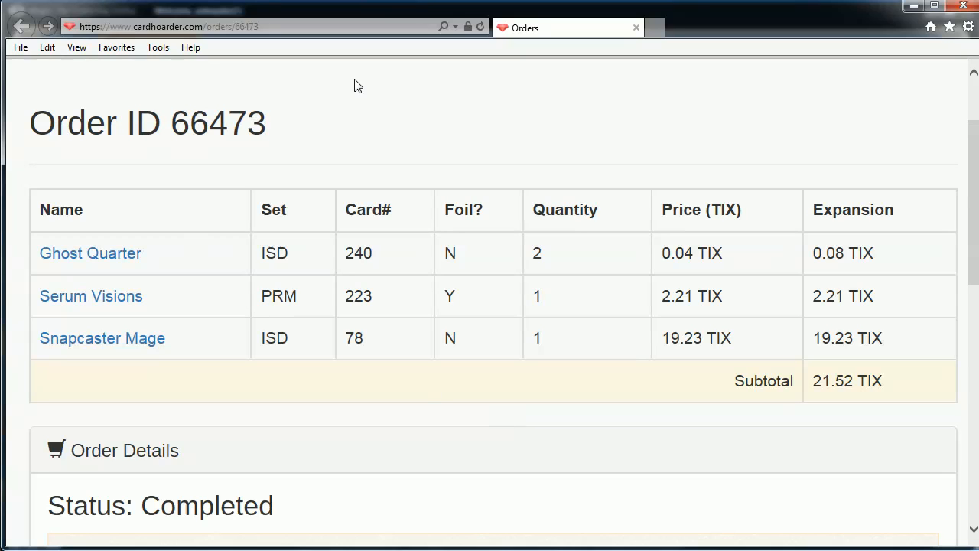
pyautogui.moveTo(442, 111)
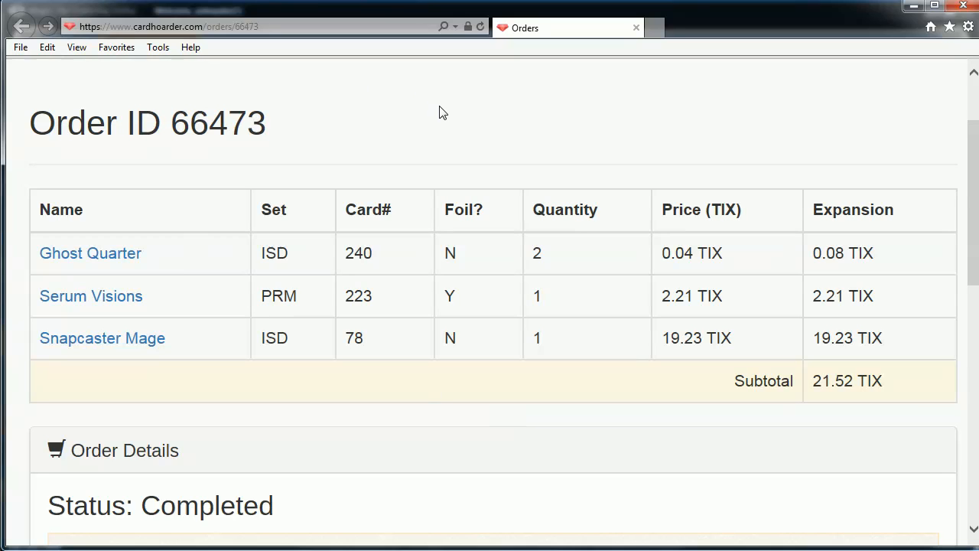
pyautogui.moveTo(31, 275)
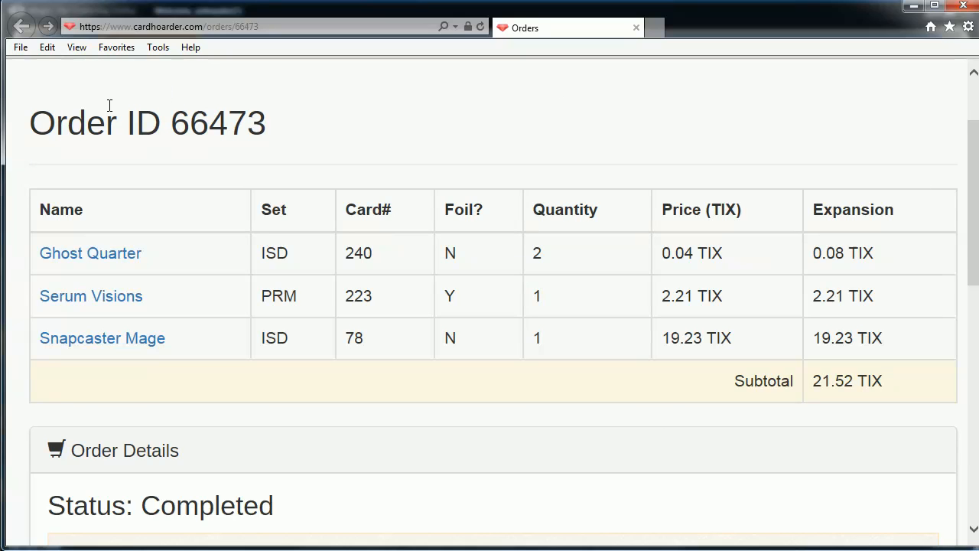
pyautogui.moveTo(723, 169)
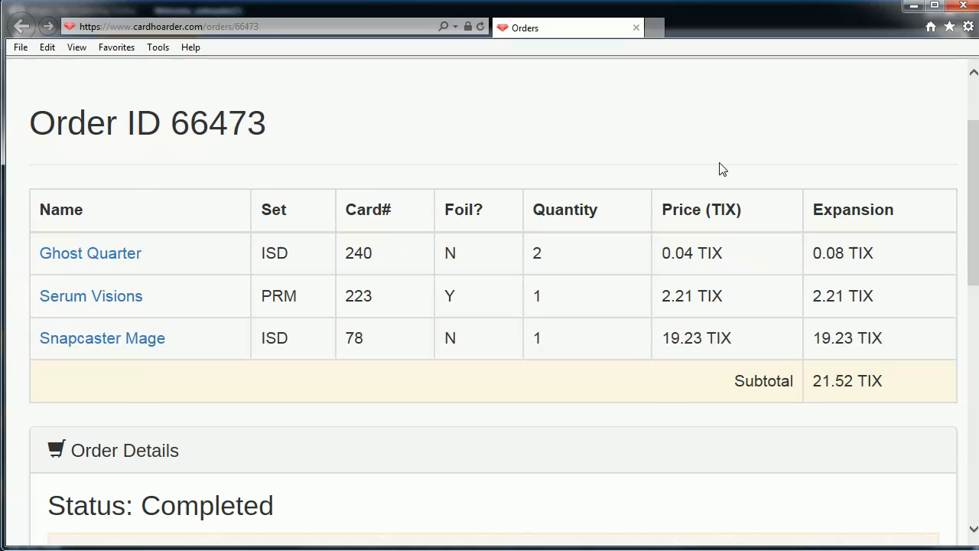
pyautogui.moveTo(182, 404)
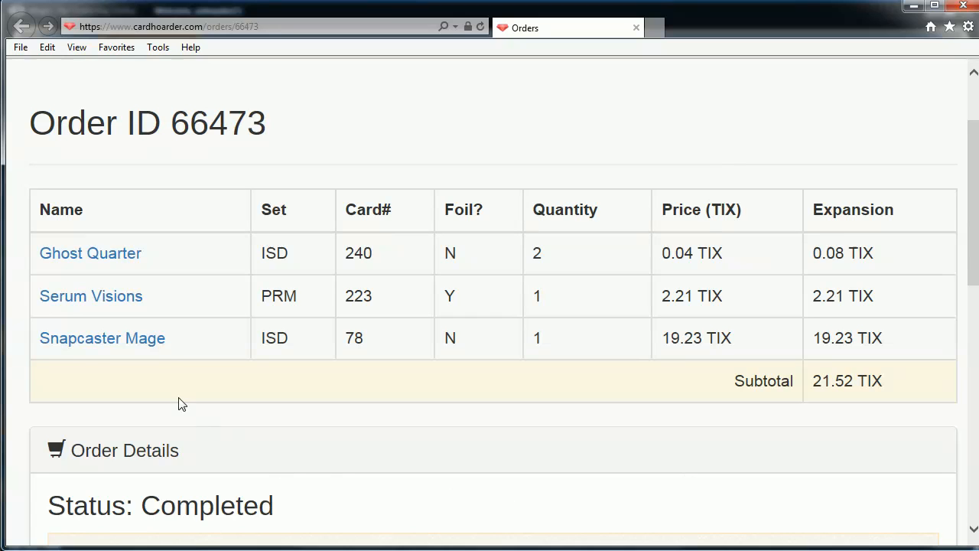
pyautogui.moveTo(308, 379)
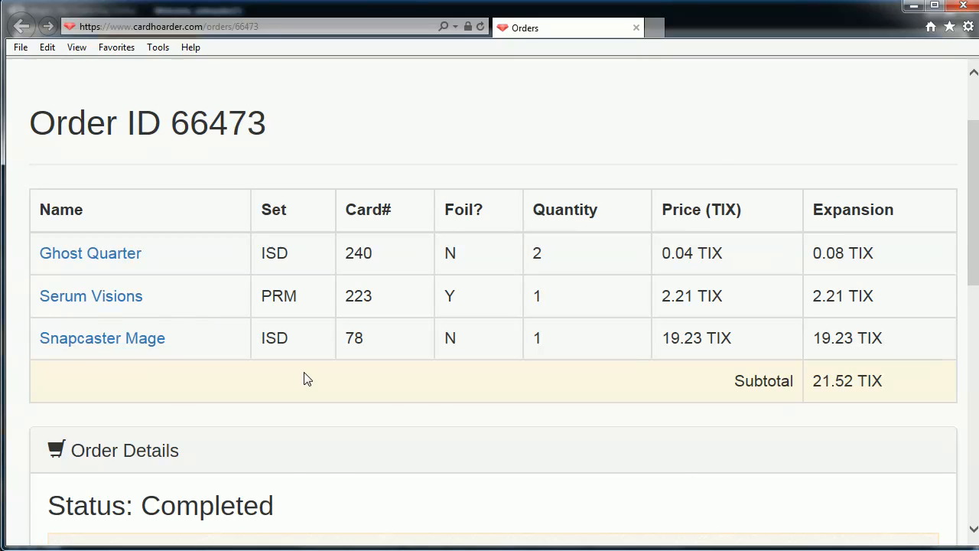
pyautogui.moveTo(179, 377)
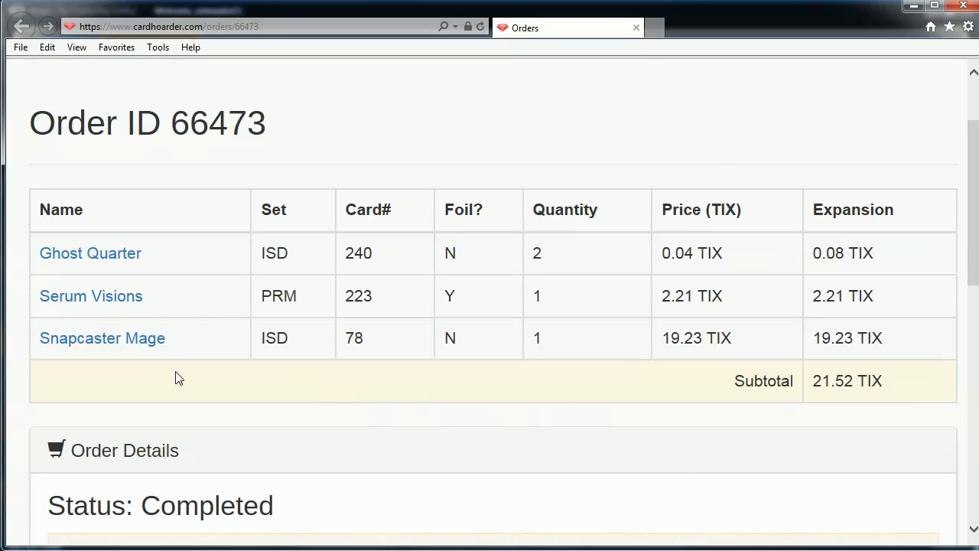
pyautogui.moveTo(91, 296)
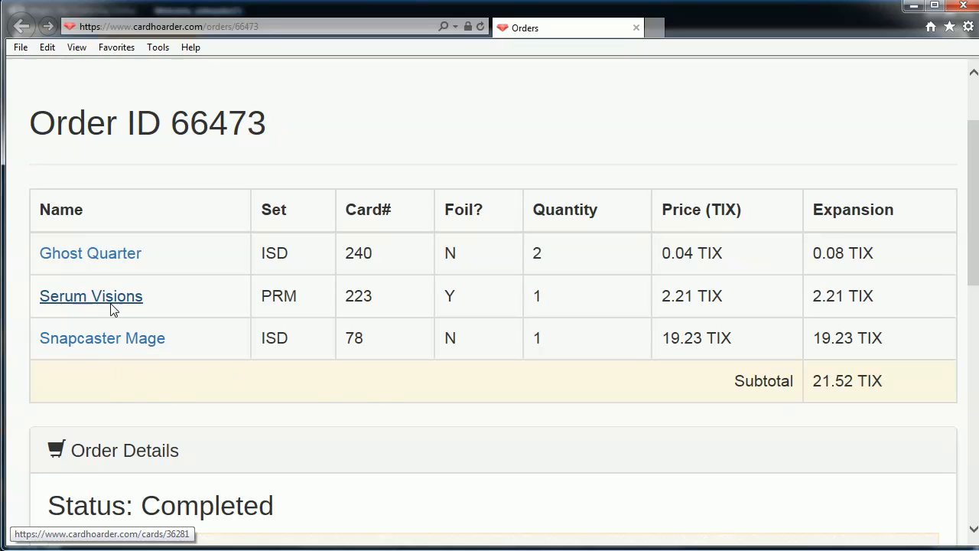
pyautogui.moveTo(116, 306)
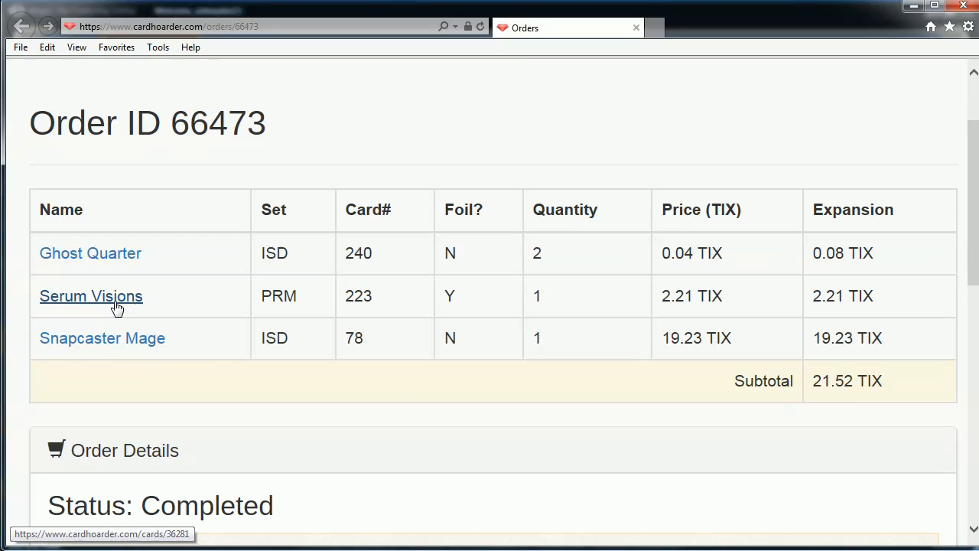
pyautogui.moveTo(187, 301)
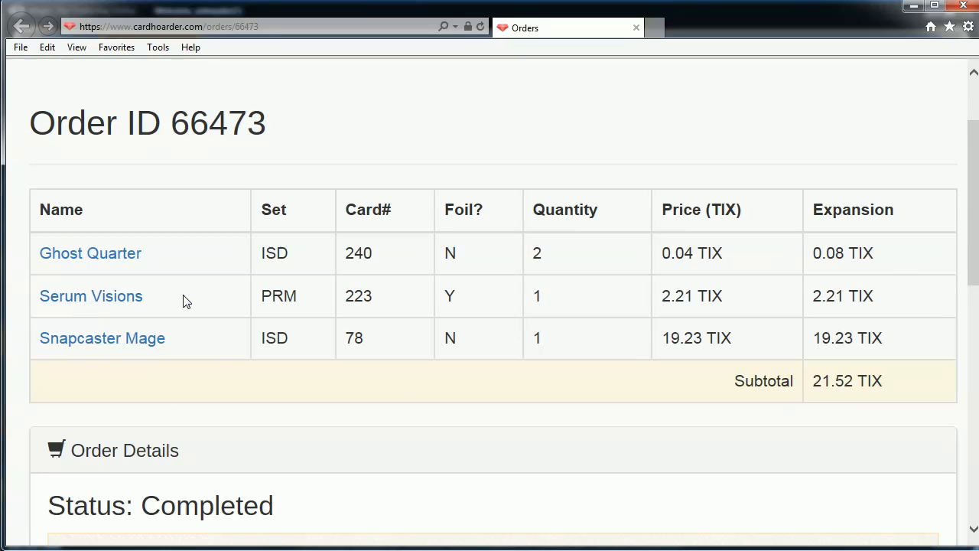
pyautogui.moveTo(91, 296)
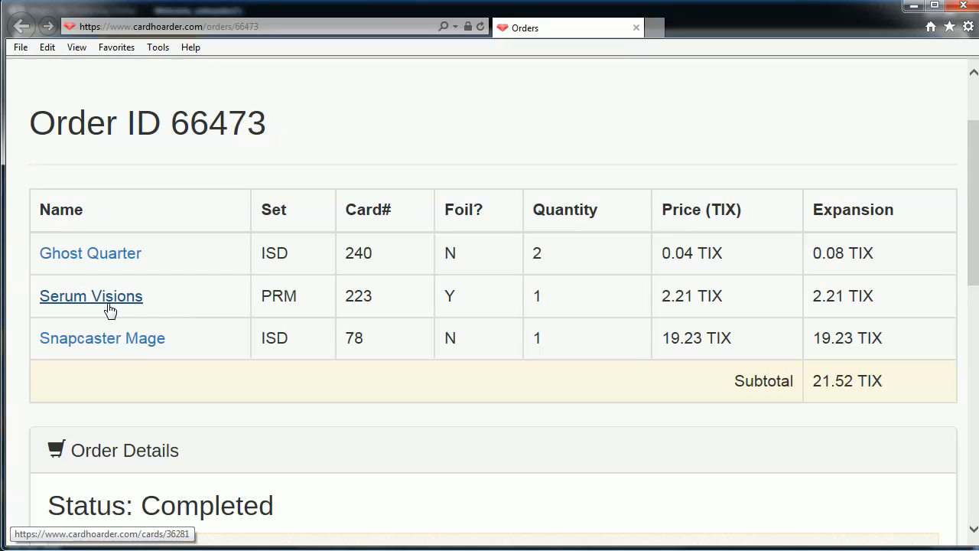
pyautogui.moveTo(91, 309)
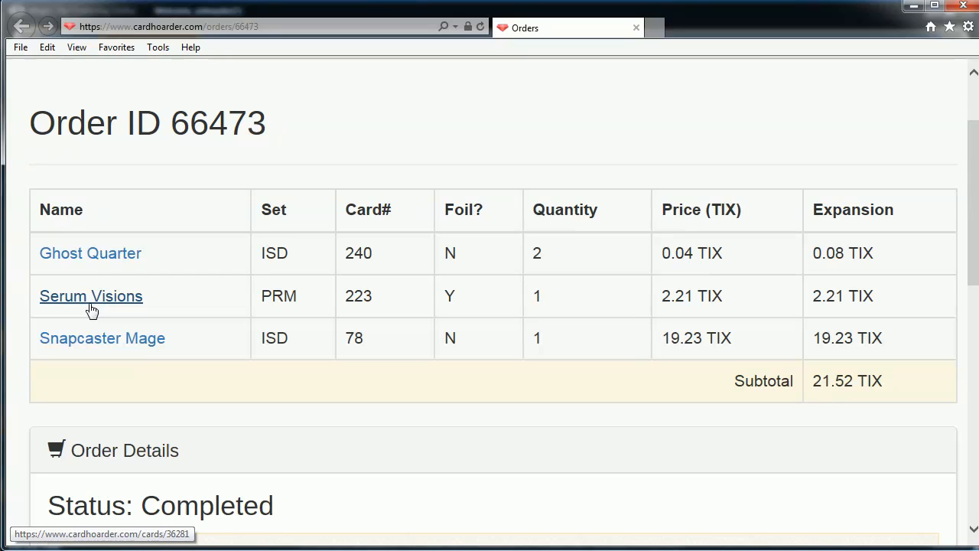
pyautogui.moveTo(661, 318)
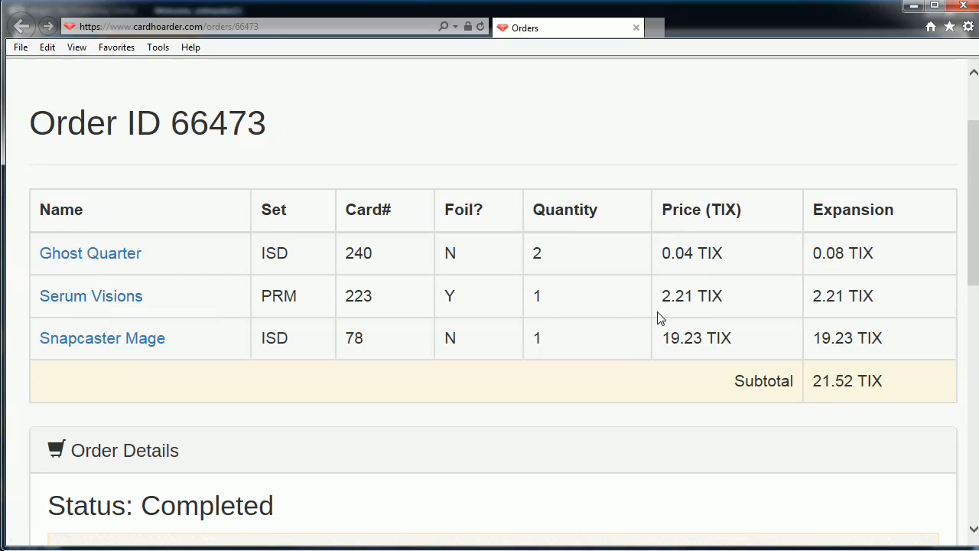
pyautogui.moveTo(719, 316)
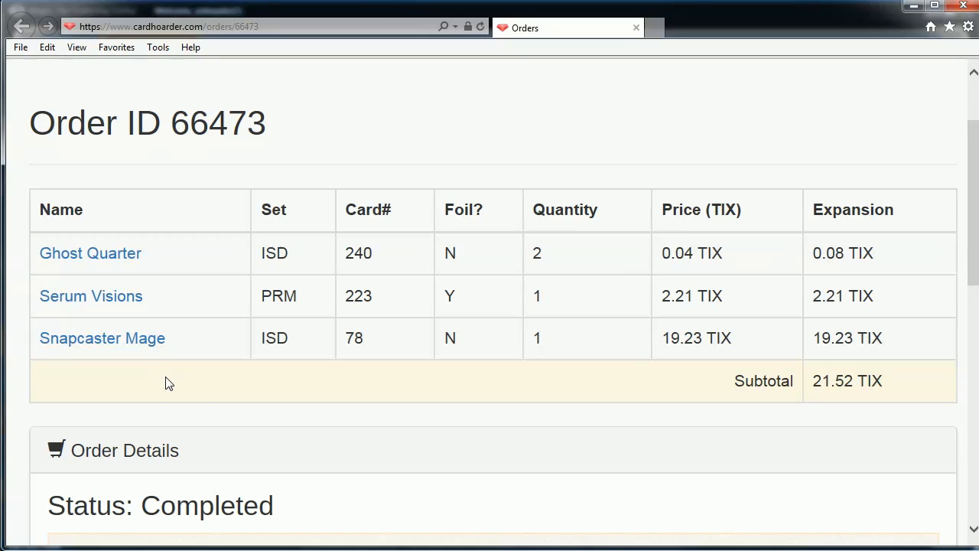
pyautogui.moveTo(102, 338)
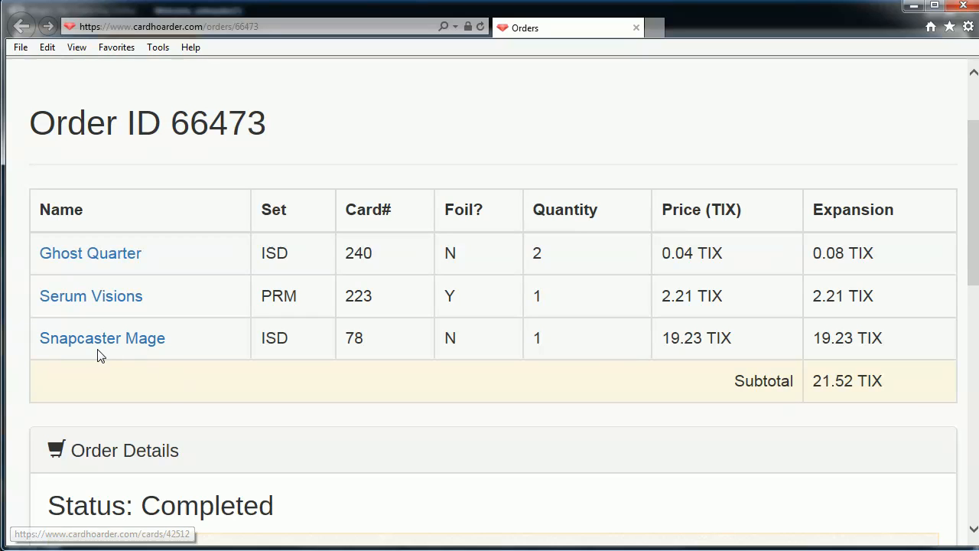
pyautogui.moveTo(704, 354)
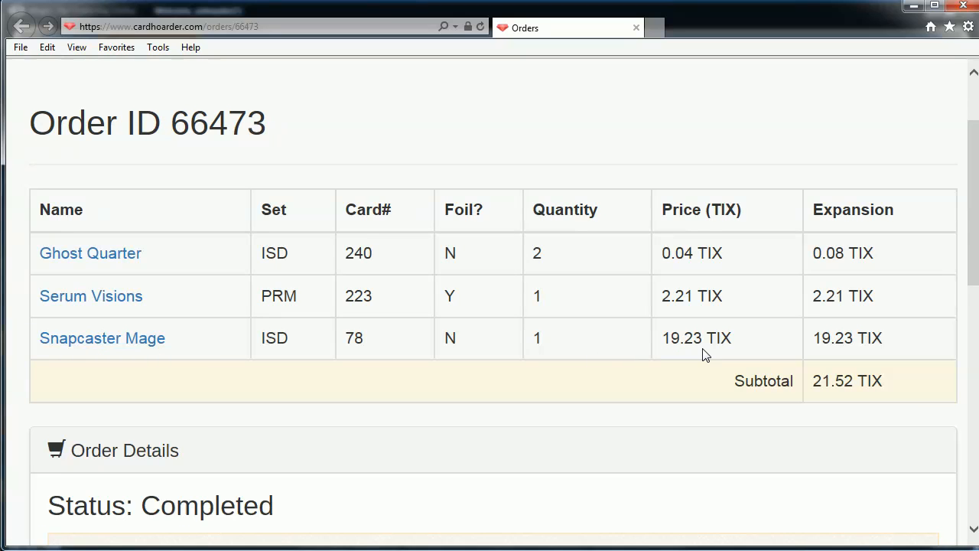
pyautogui.moveTo(715, 355)
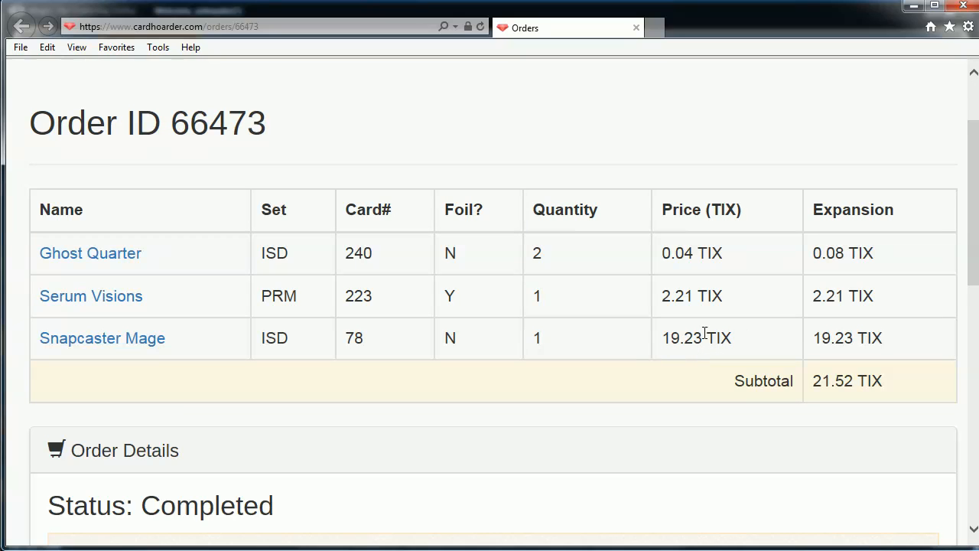
pyautogui.moveTo(707, 333)
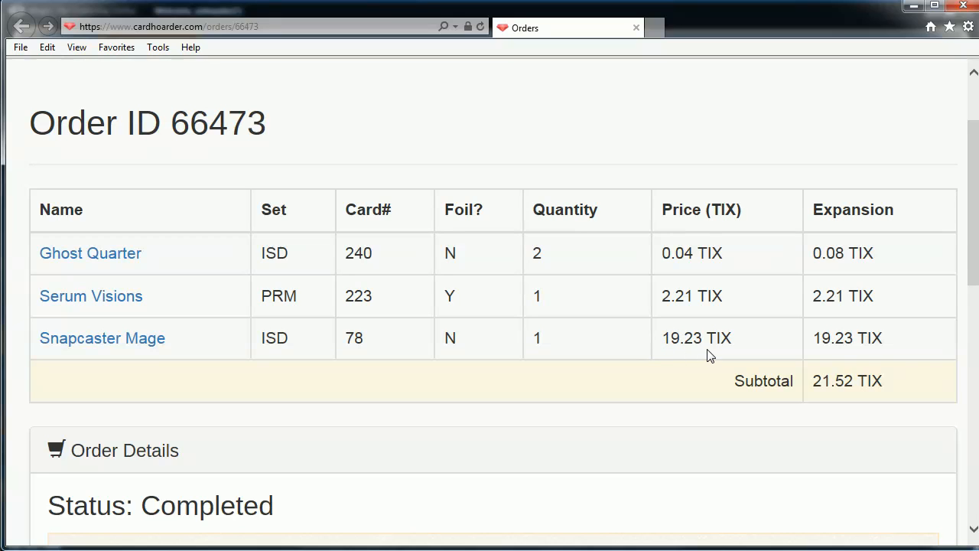
pyautogui.moveTo(662, 367)
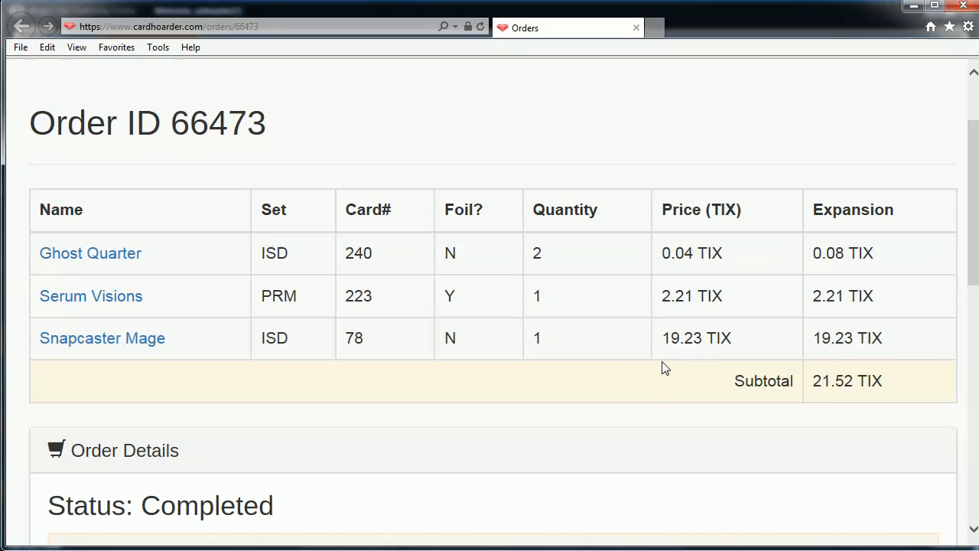
pyautogui.moveTo(800, 375)
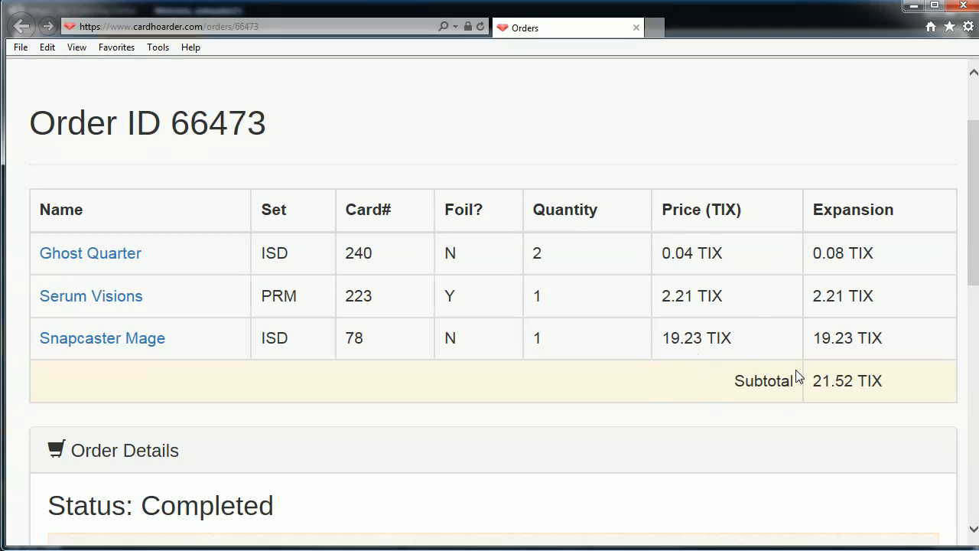
pyautogui.moveTo(731, 331)
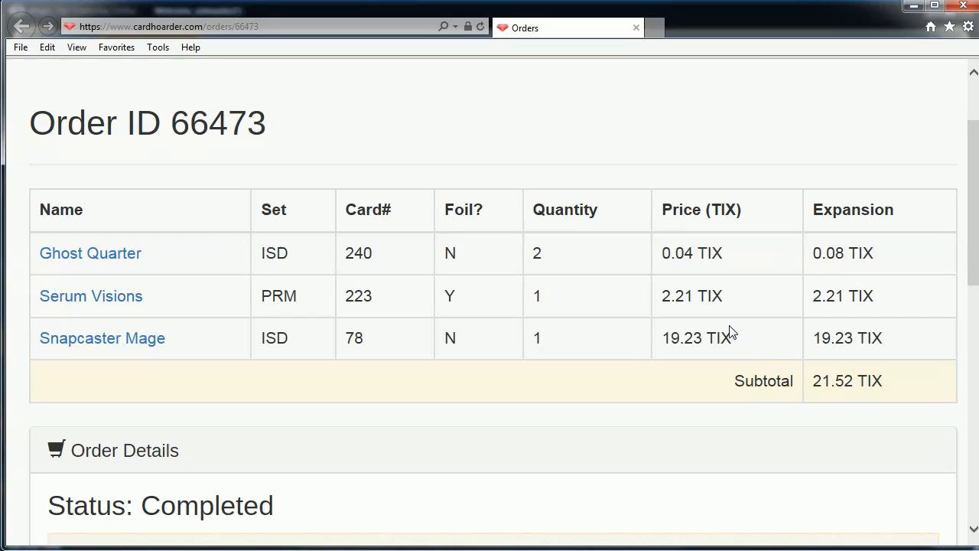
pyautogui.moveTo(780, 350)
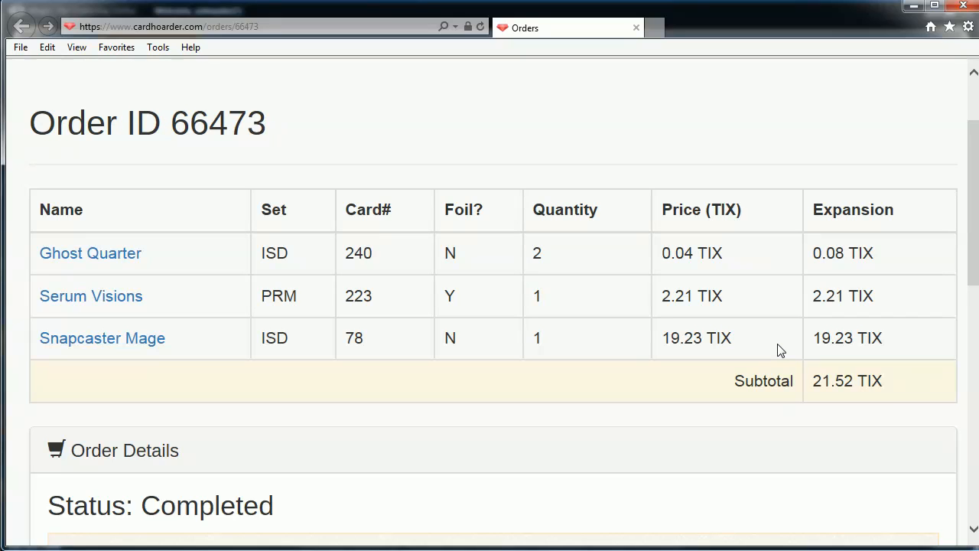
pyautogui.moveTo(129, 375)
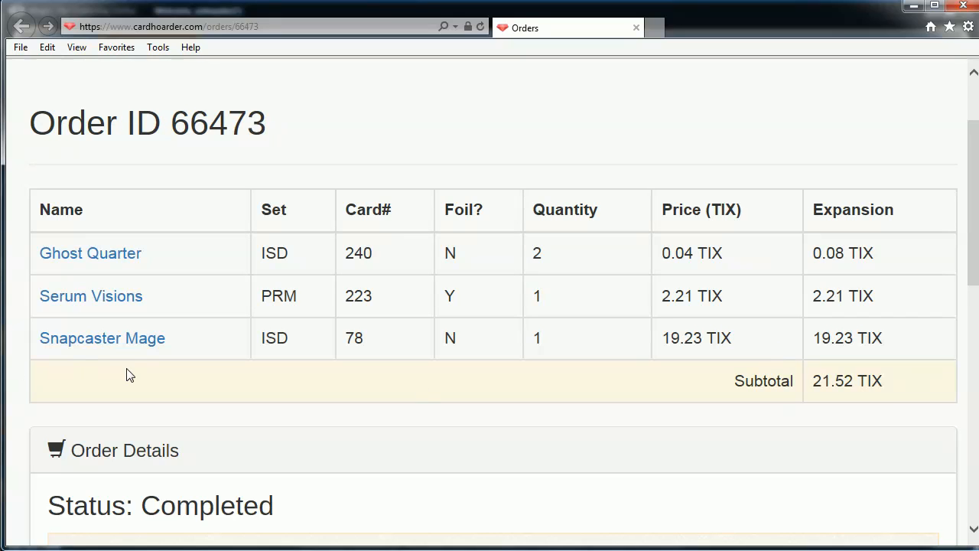
pyautogui.moveTo(317, 386)
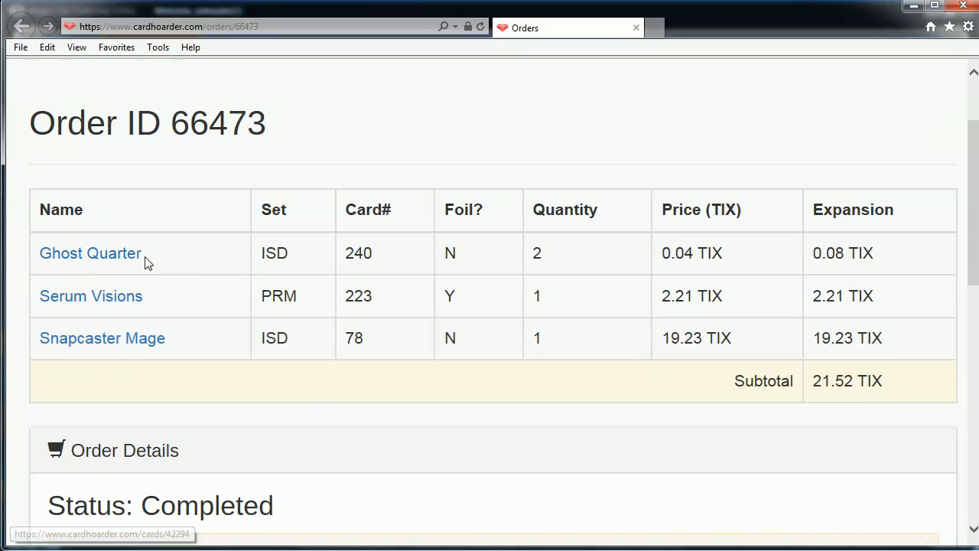
pyautogui.moveTo(169, 263)
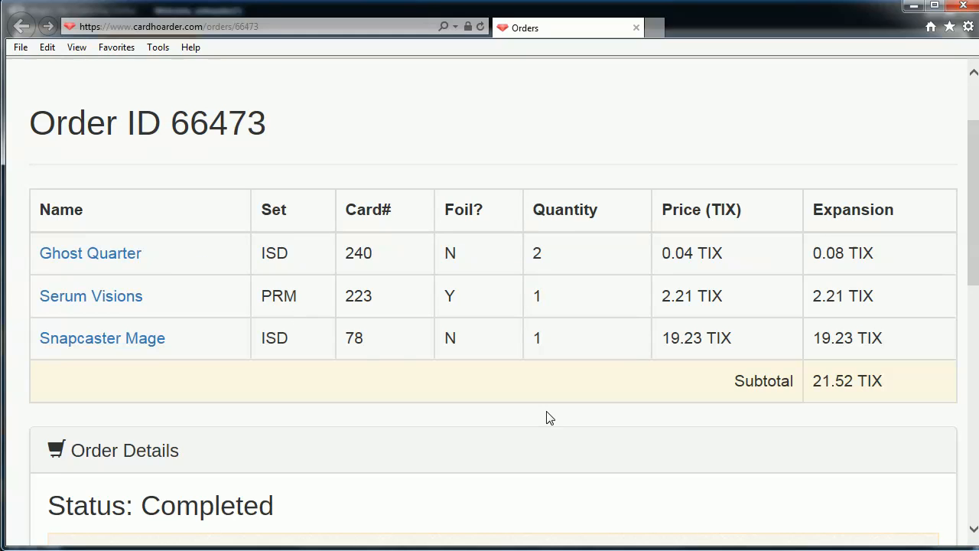
pyautogui.moveTo(535, 422)
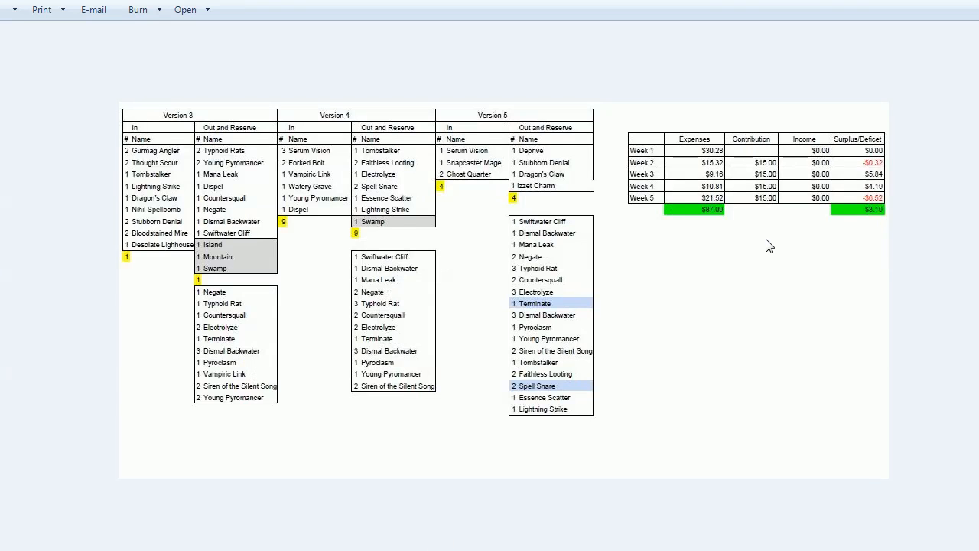
pyautogui.moveTo(911, 196)
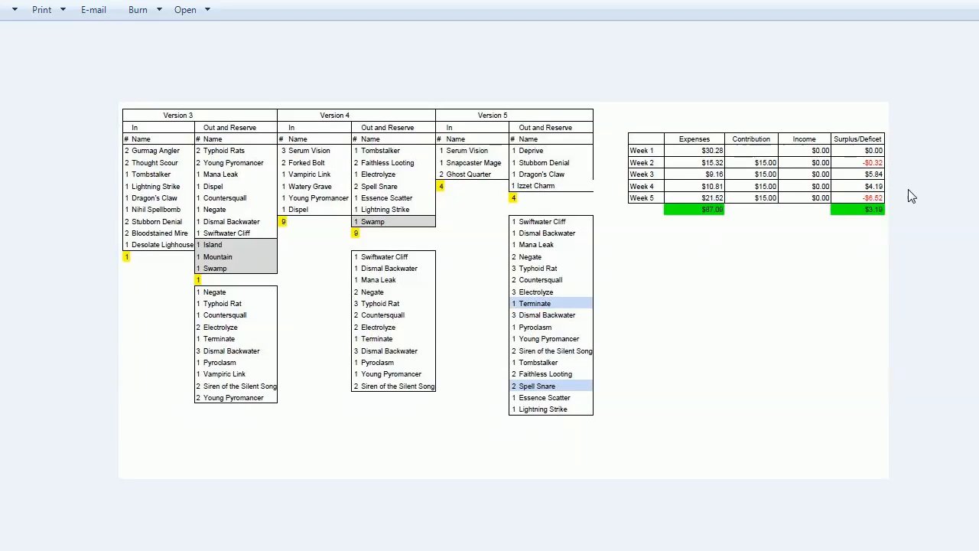
pyautogui.moveTo(134, 329)
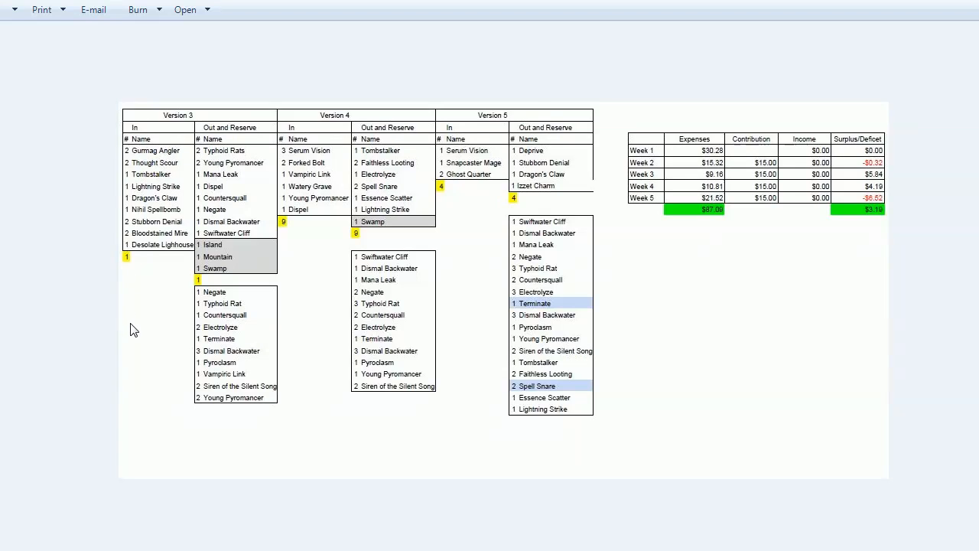
pyautogui.moveTo(655, 320)
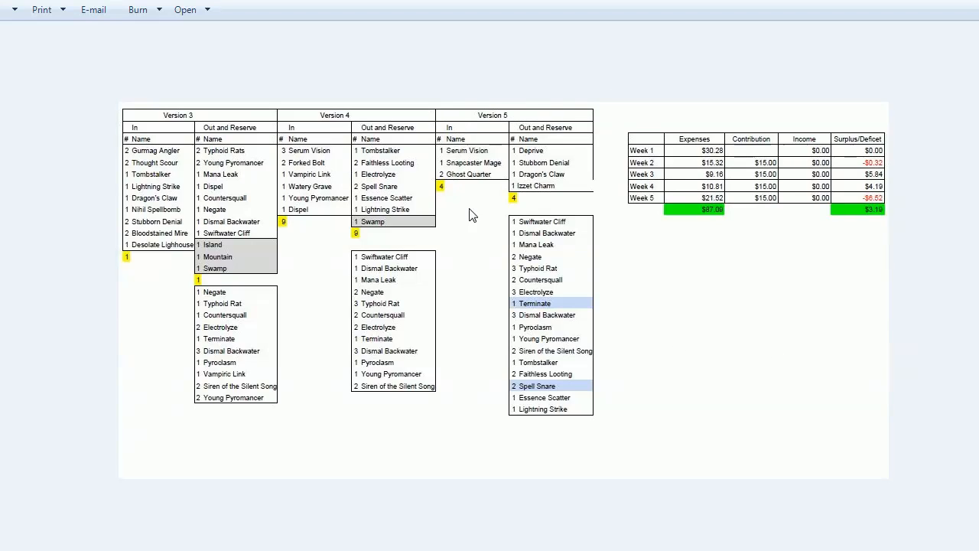
pyautogui.moveTo(626, 420)
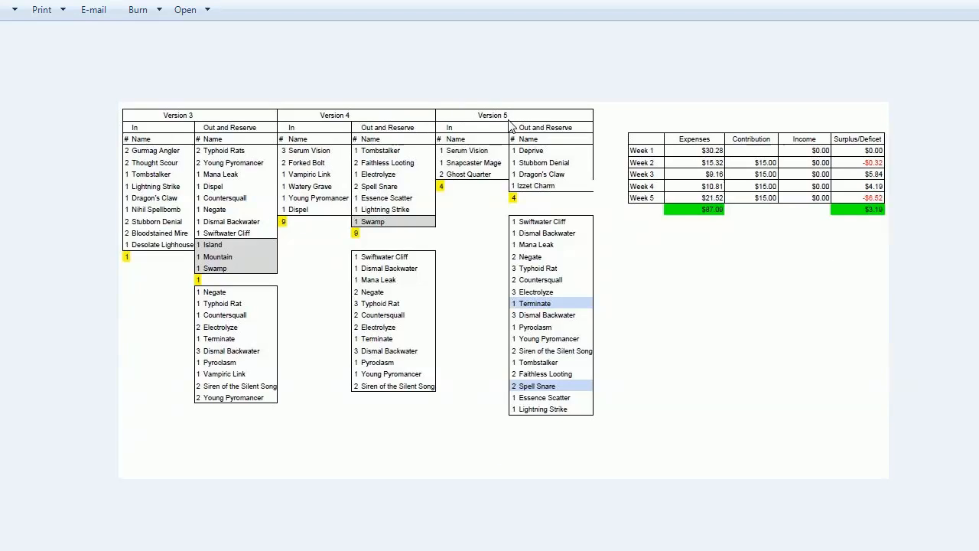
pyautogui.moveTo(110, 212)
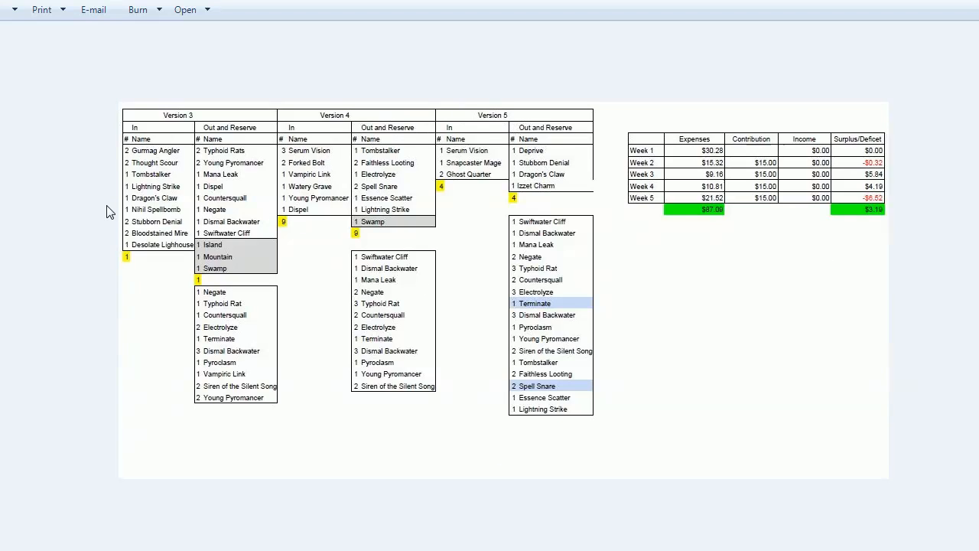
pyautogui.moveTo(676, 114)
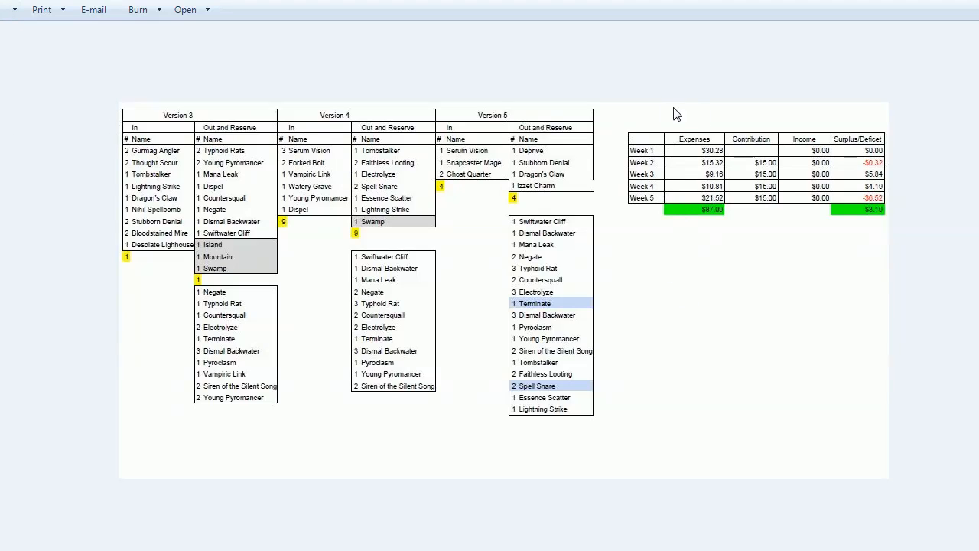
pyautogui.moveTo(815, 126)
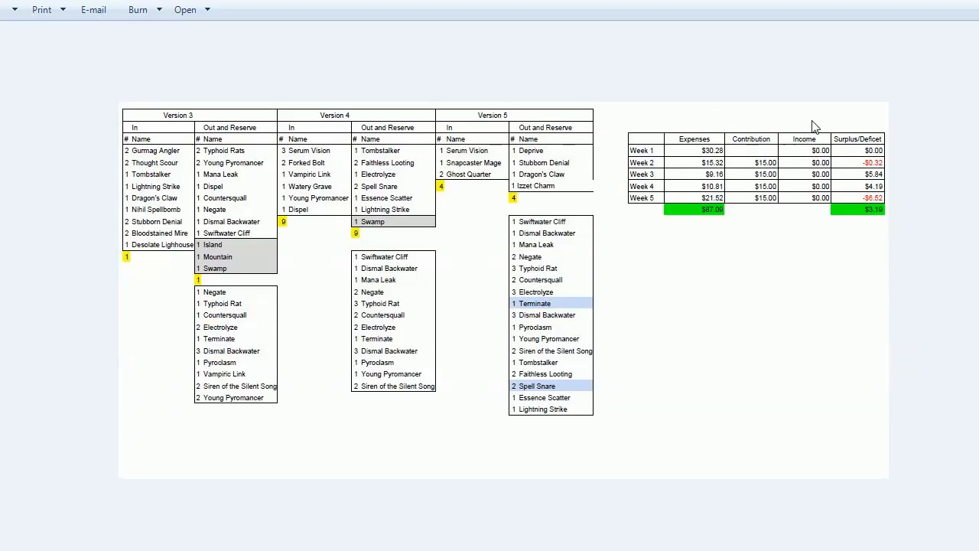
pyautogui.moveTo(781, 134)
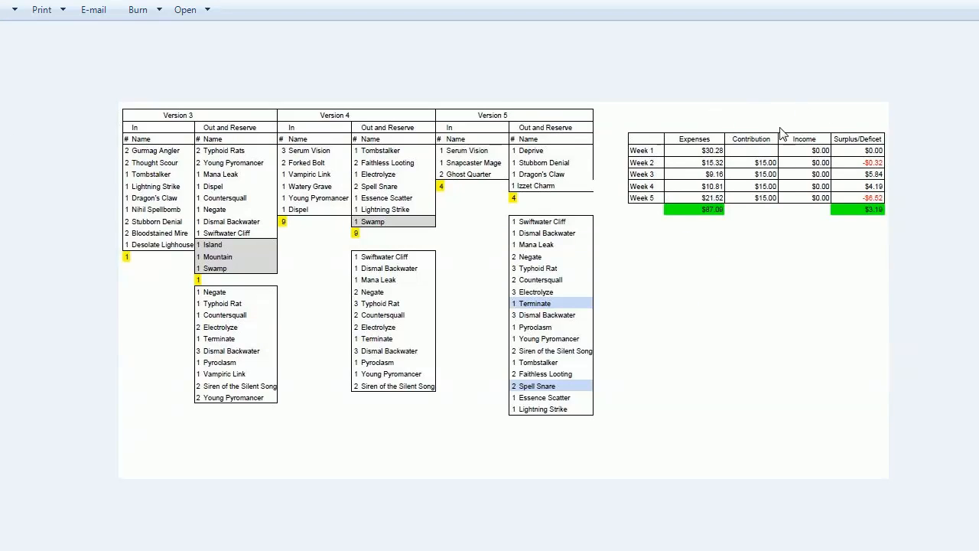
pyautogui.moveTo(758, 308)
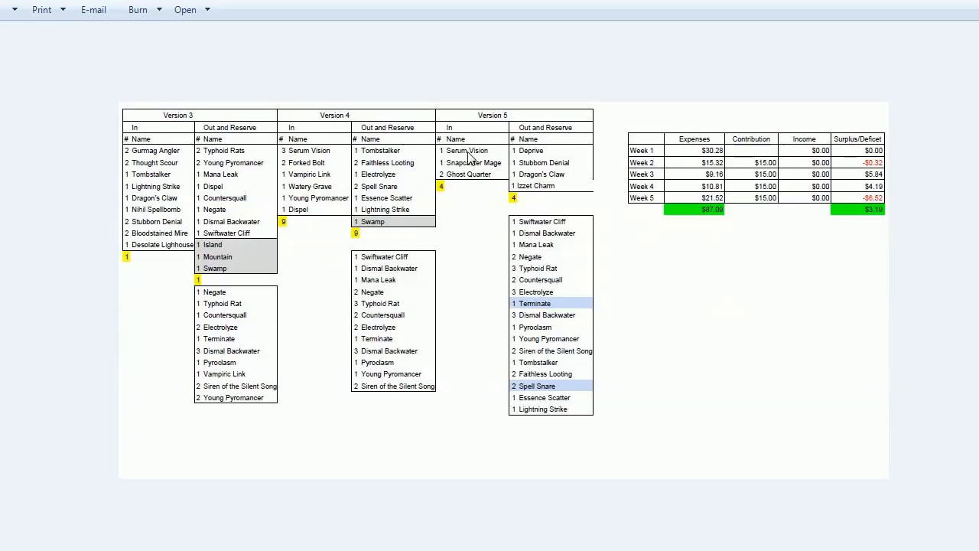
pyautogui.moveTo(538, 157)
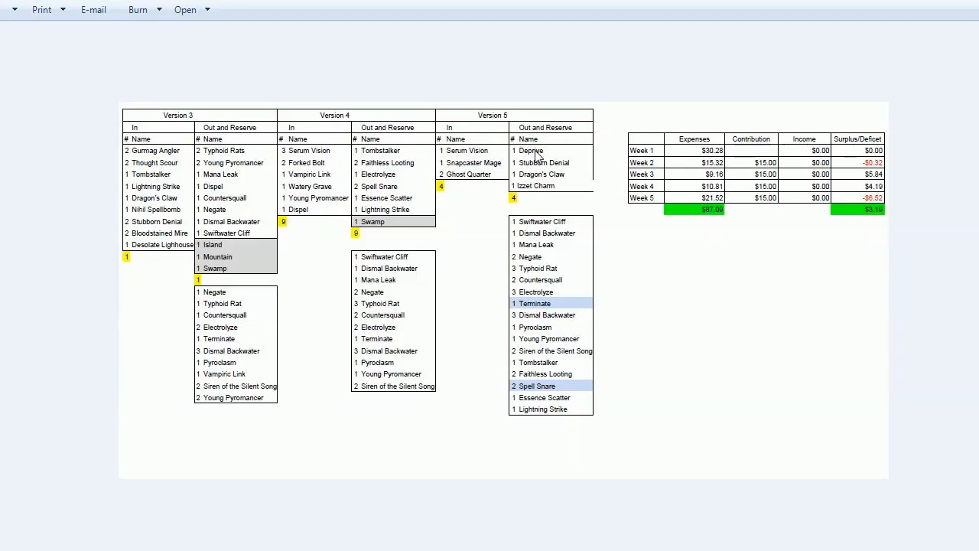
pyautogui.moveTo(552, 166)
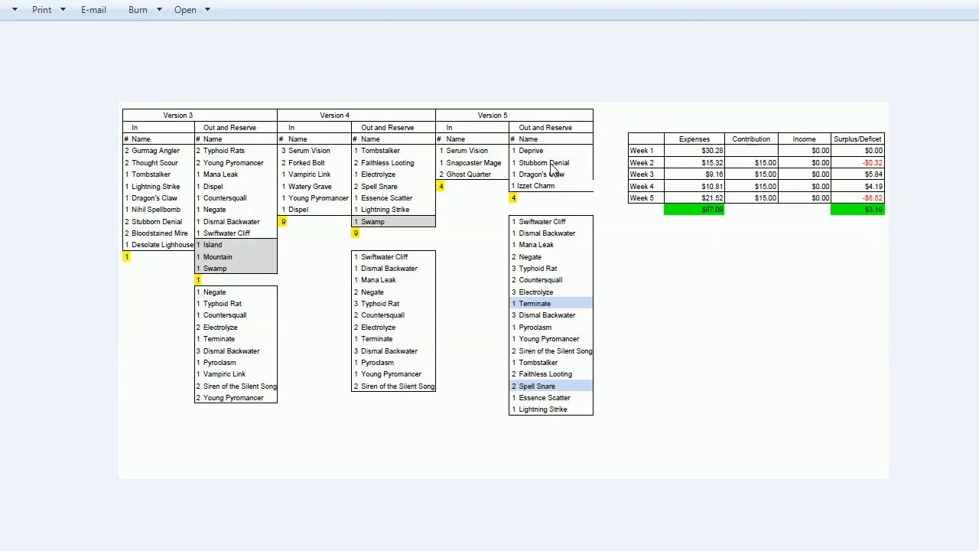
pyautogui.moveTo(547, 190)
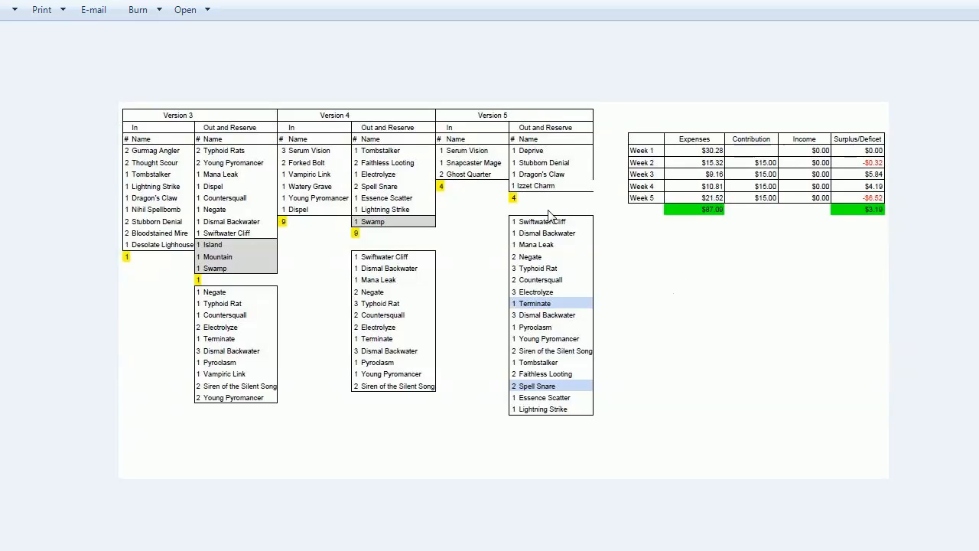
pyautogui.moveTo(530, 445)
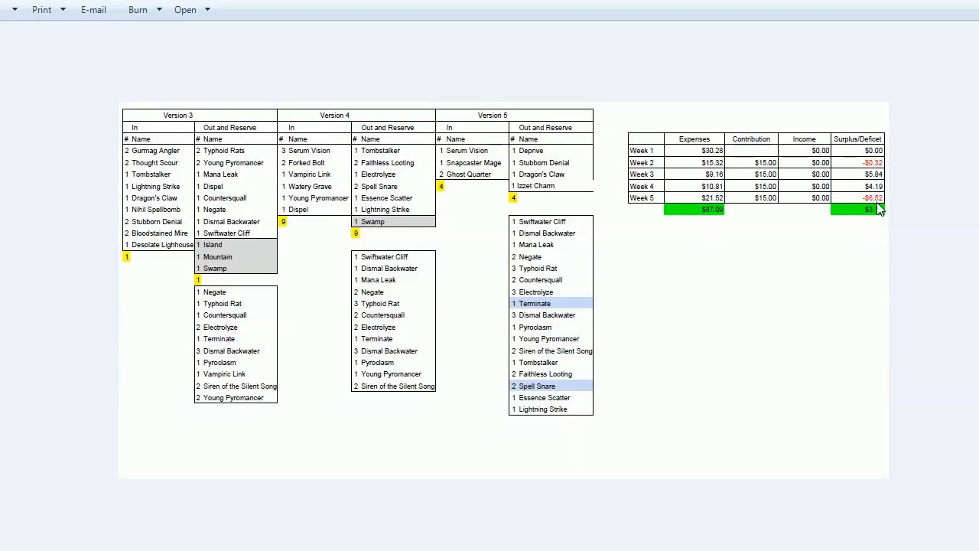
pyautogui.moveTo(891, 206)
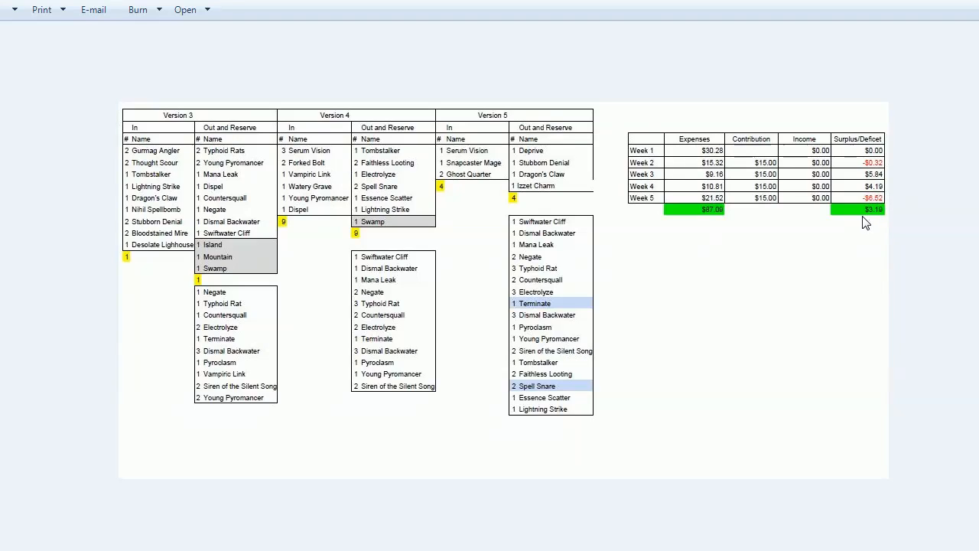
pyautogui.moveTo(876, 222)
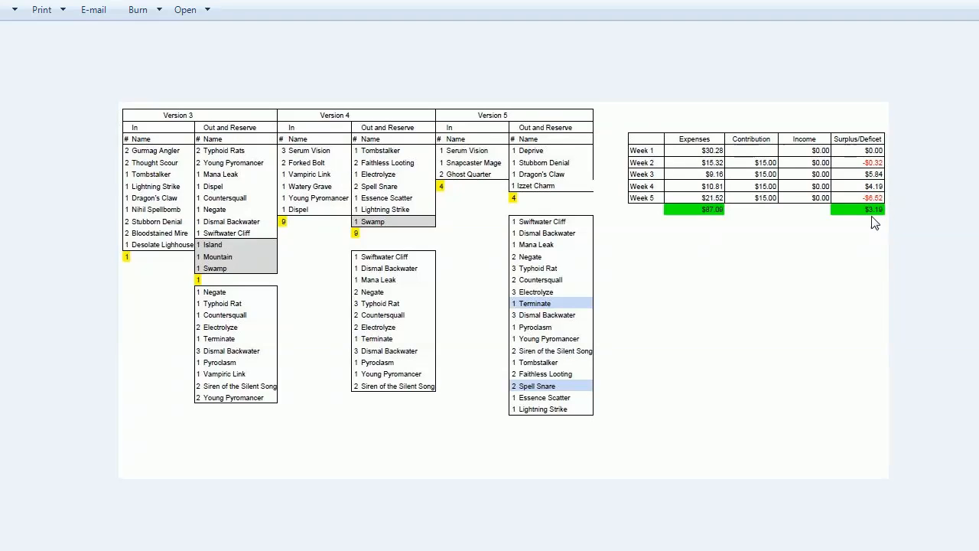
pyautogui.moveTo(718, 281)
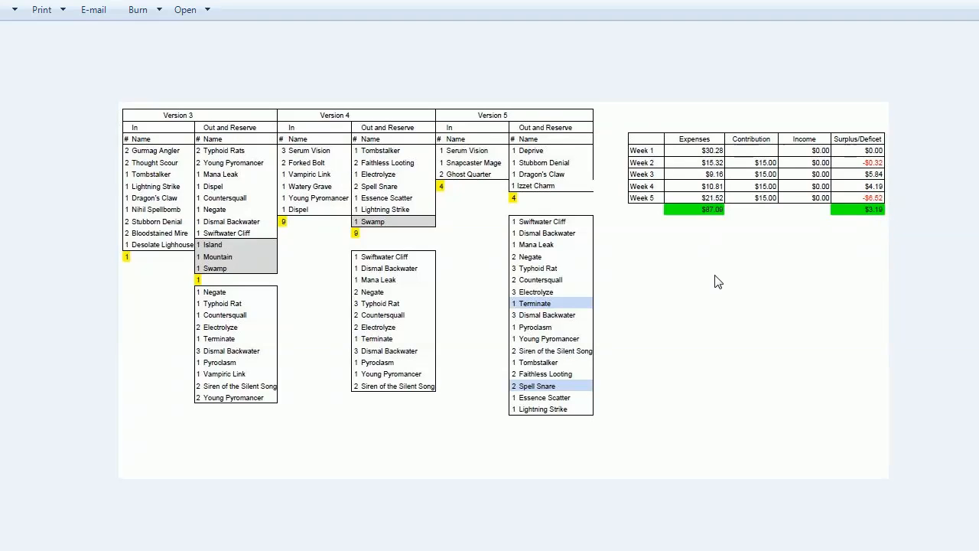
pyautogui.moveTo(704, 227)
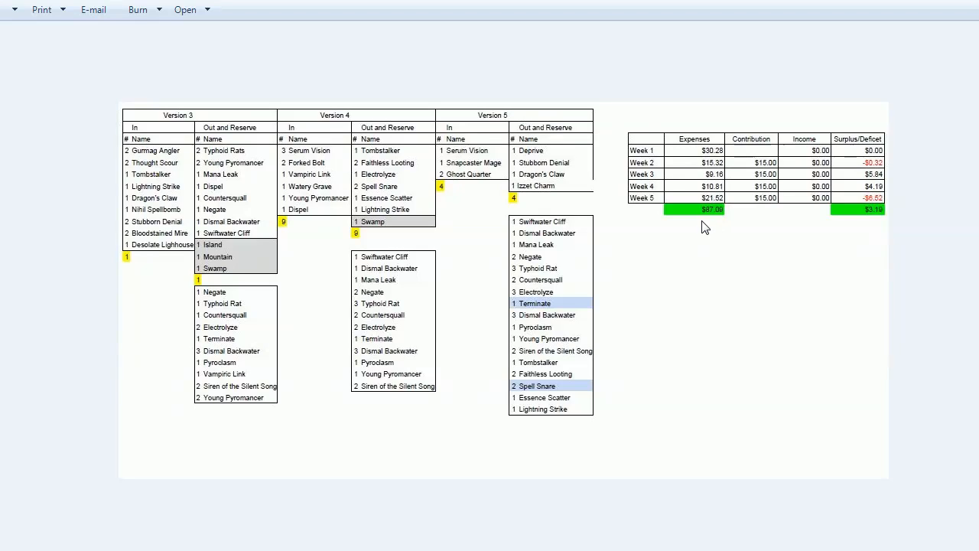
pyautogui.moveTo(709, 222)
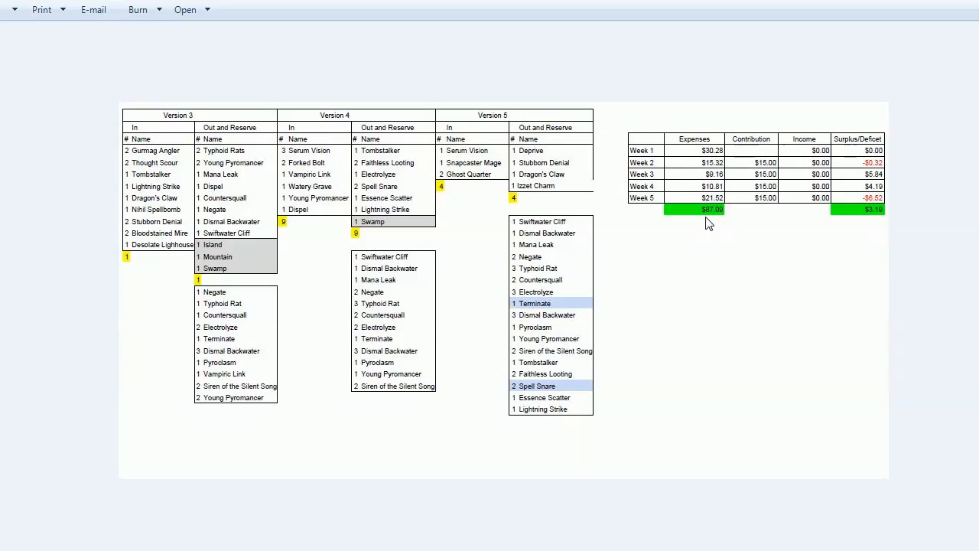
pyautogui.moveTo(712, 224)
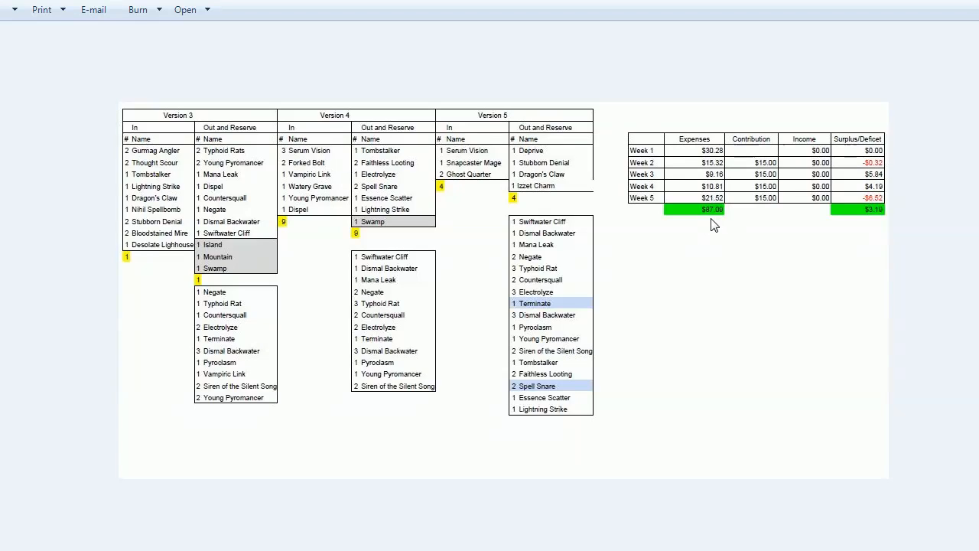
pyautogui.moveTo(720, 226)
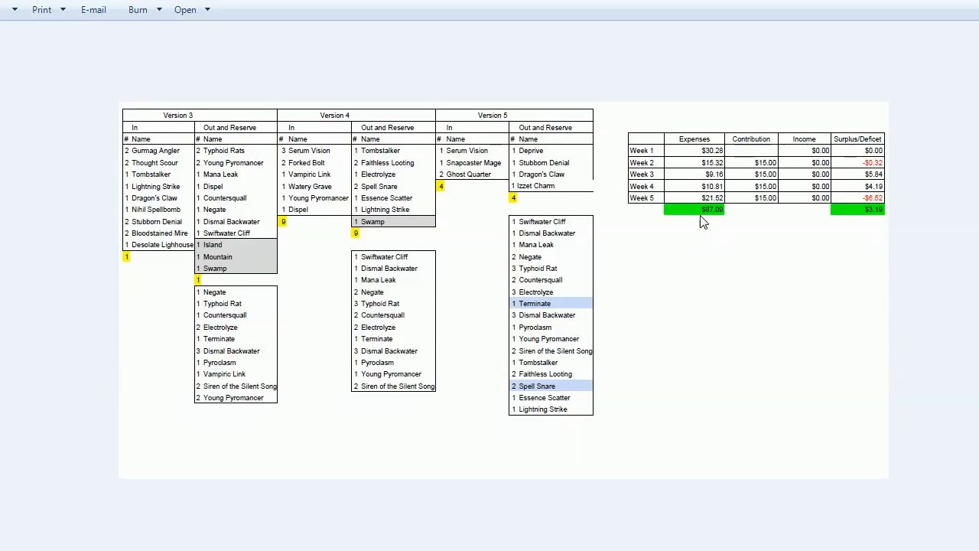
pyautogui.moveTo(885, 220)
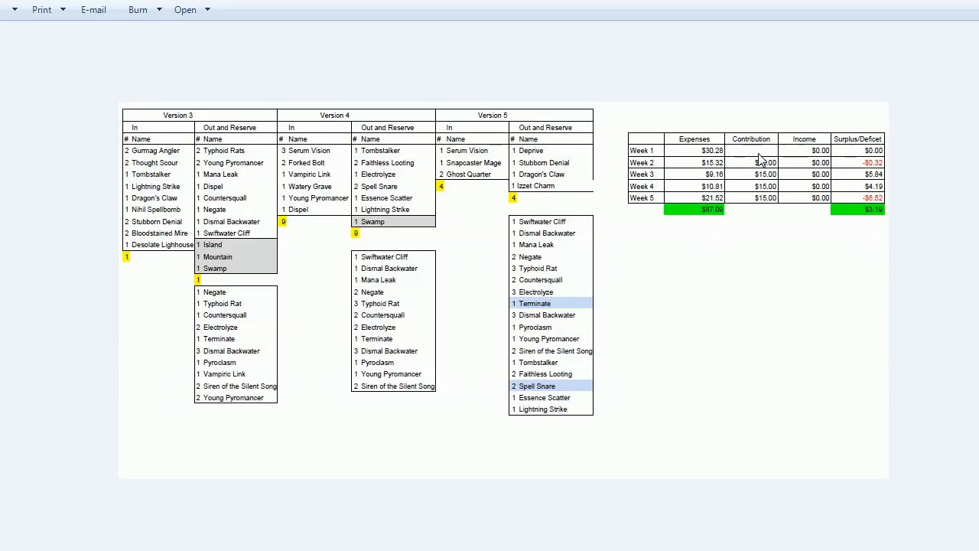
# Step: Regroup Snapcaster Mage from the 19-card blue spells pile into the creature pile beside Gurmag Angler
pyautogui.write('15.00')
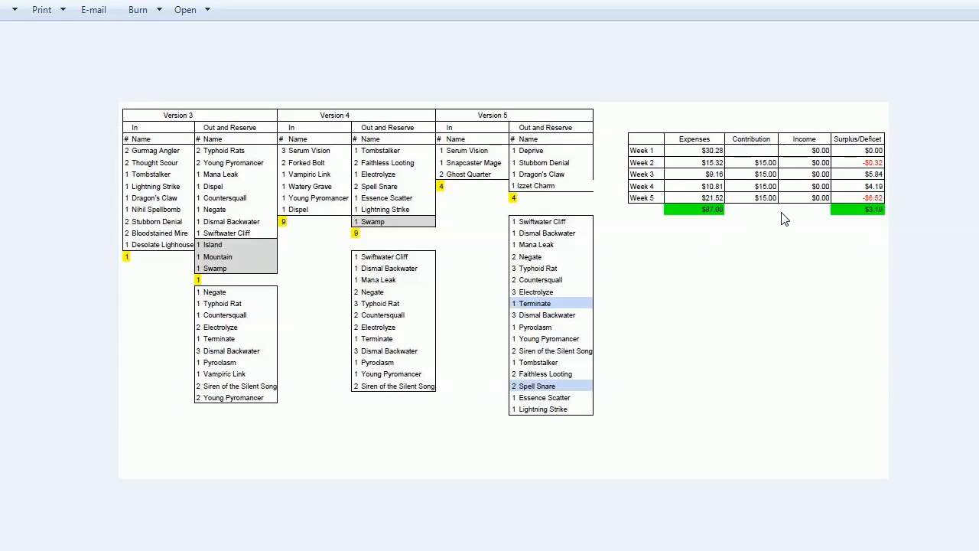
pyautogui.moveTo(756, 291)
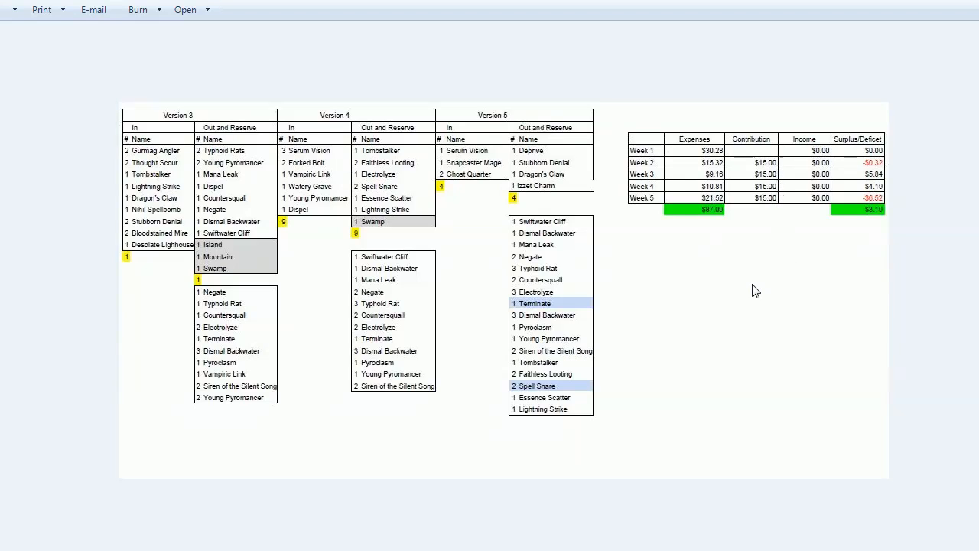
pyautogui.moveTo(753, 438)
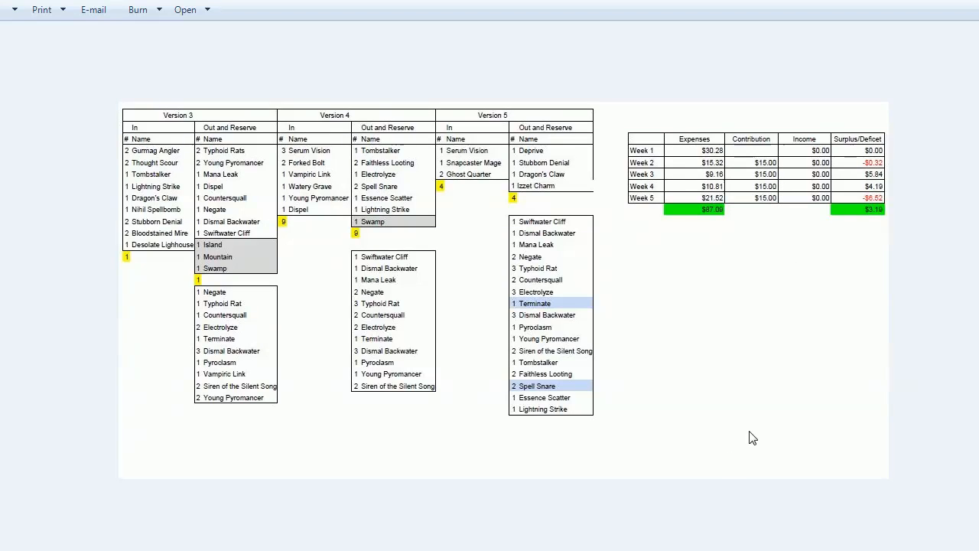
pyautogui.moveTo(806, 229)
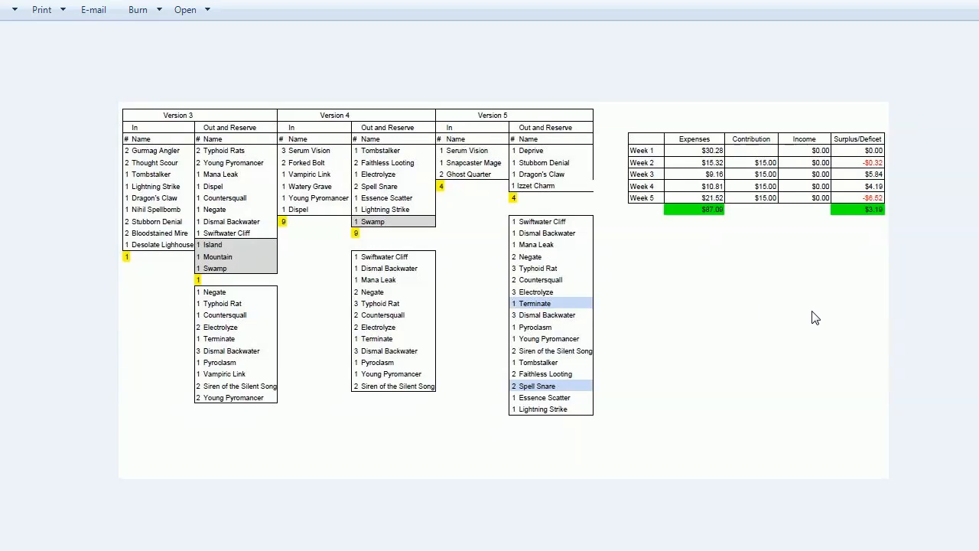
pyautogui.moveTo(671, 279)
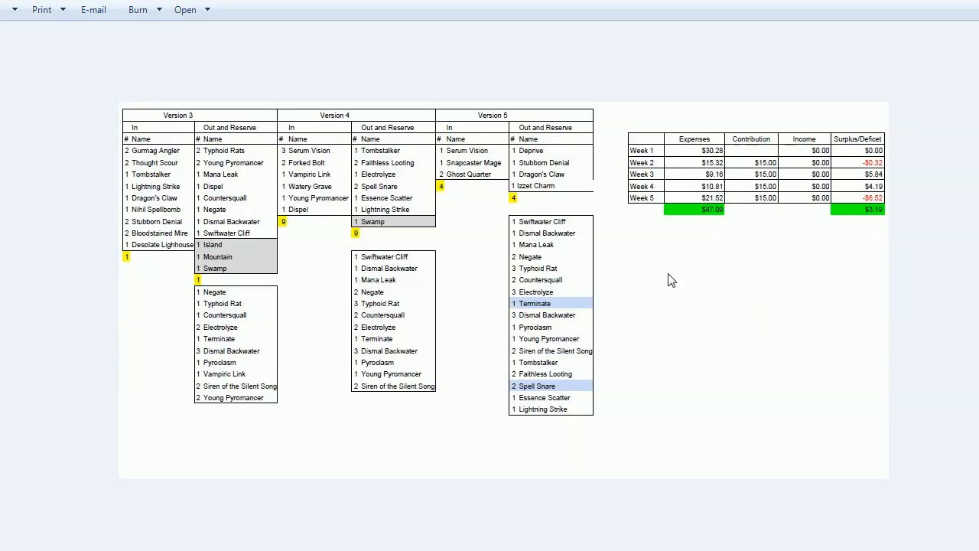
pyautogui.moveTo(612, 308)
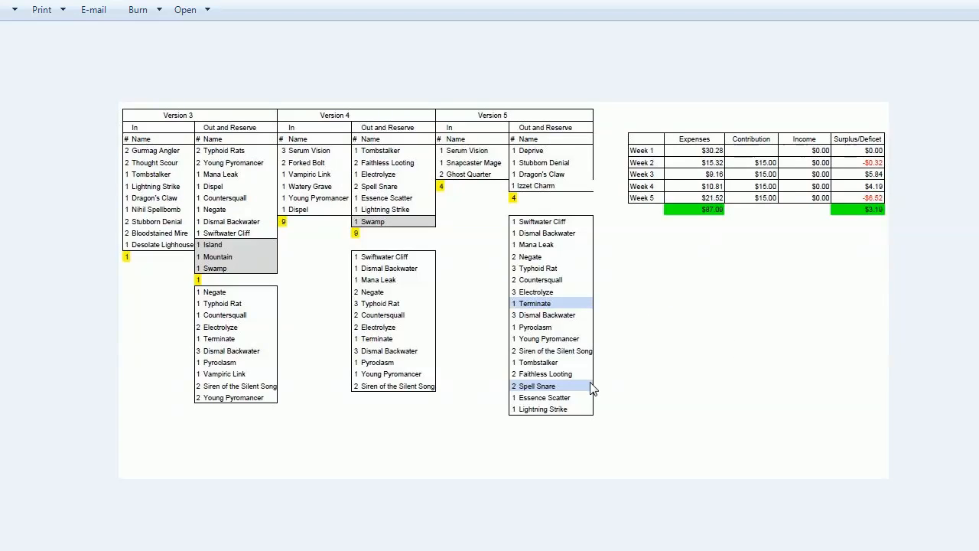
pyautogui.moveTo(626, 301)
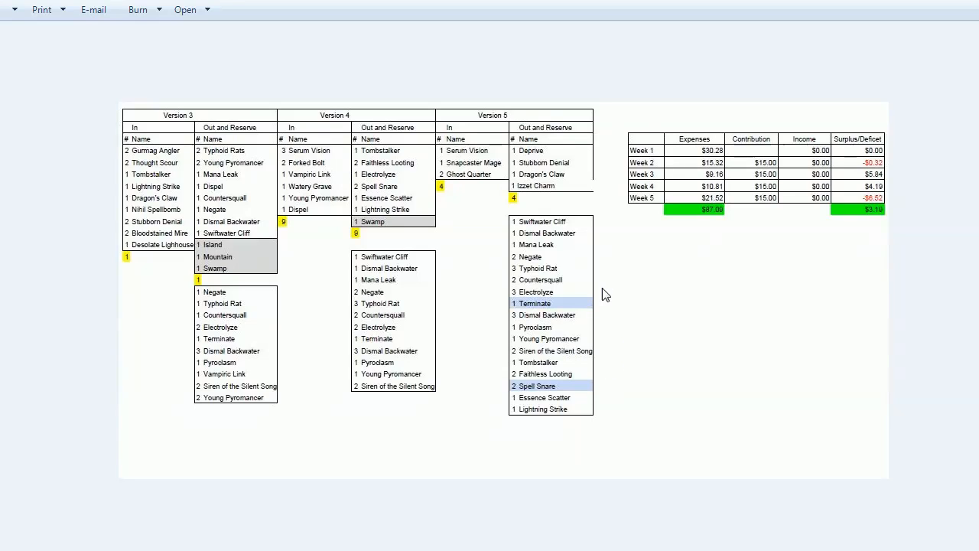
pyautogui.moveTo(648, 314)
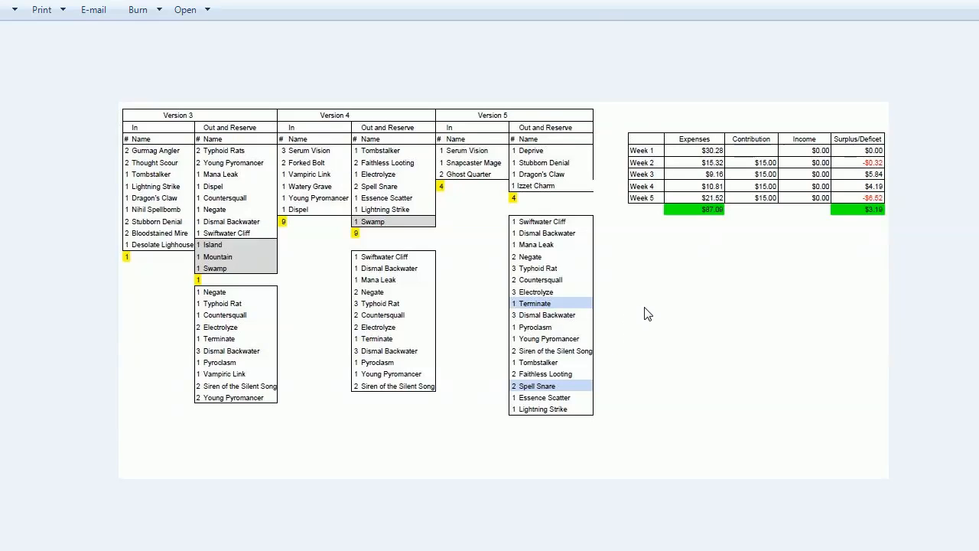
pyautogui.moveTo(681, 258)
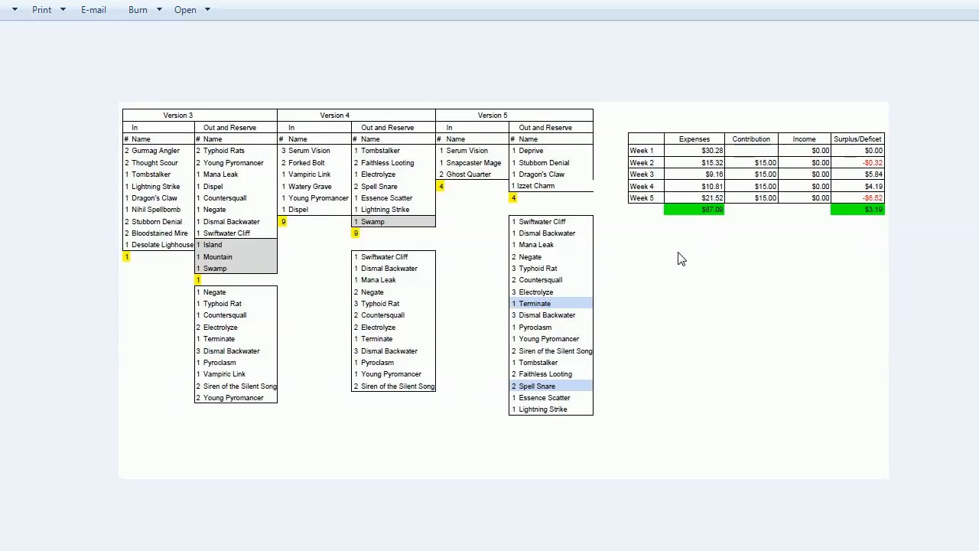
pyautogui.moveTo(814, 244)
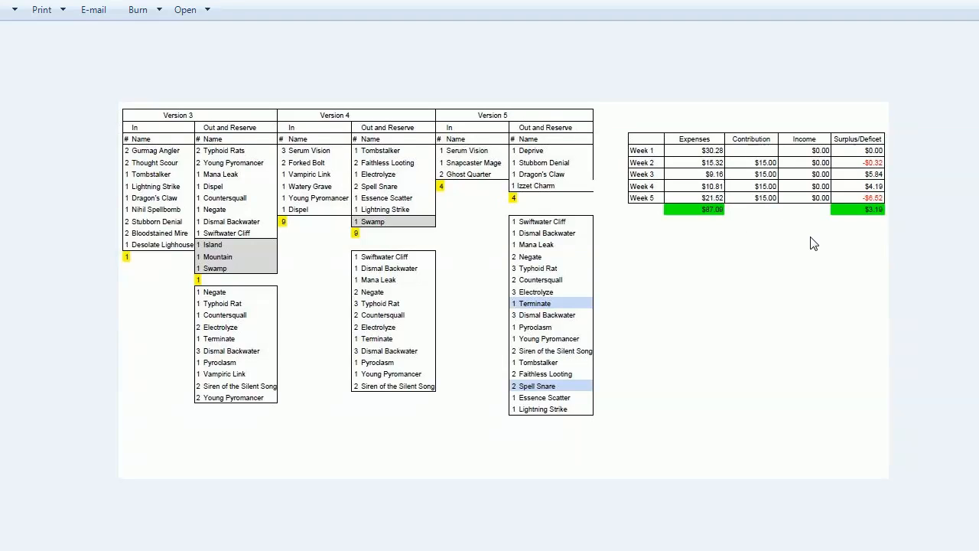
pyautogui.moveTo(701, 262)
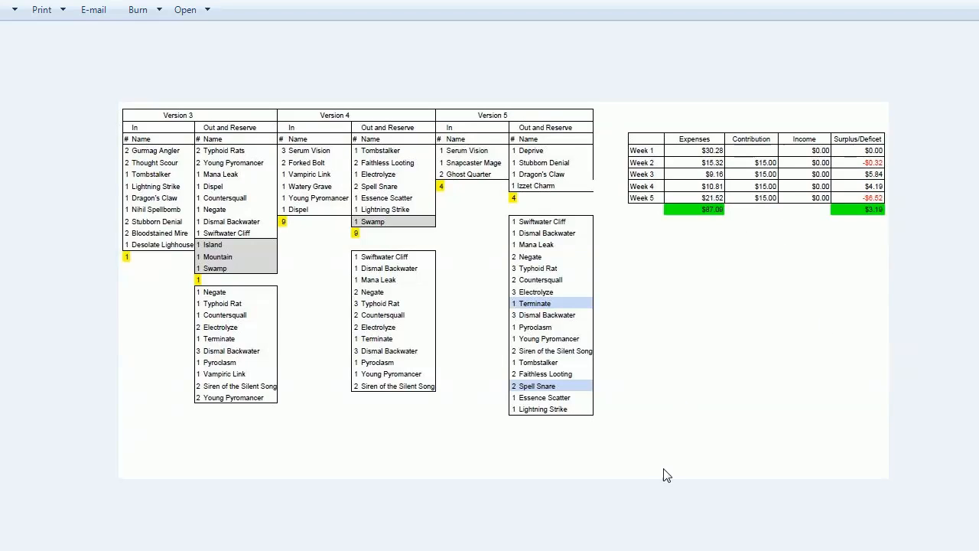
pyautogui.moveTo(579, 516)
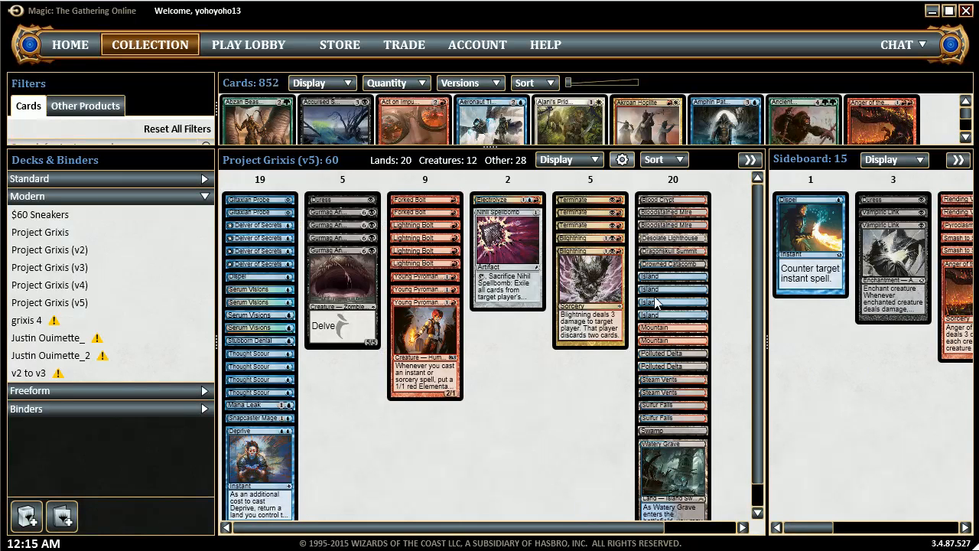
pyautogui.moveTo(572, 459)
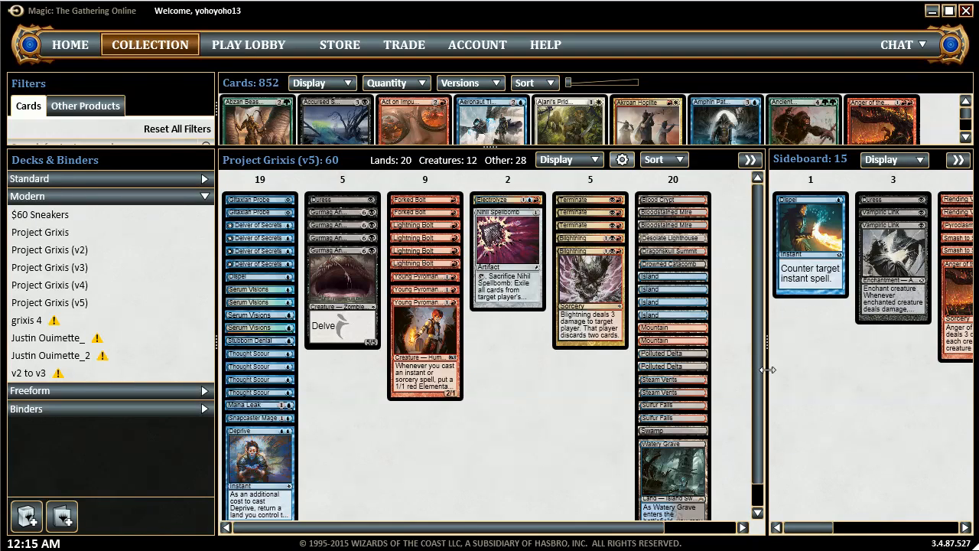
pyautogui.moveTo(767, 345)
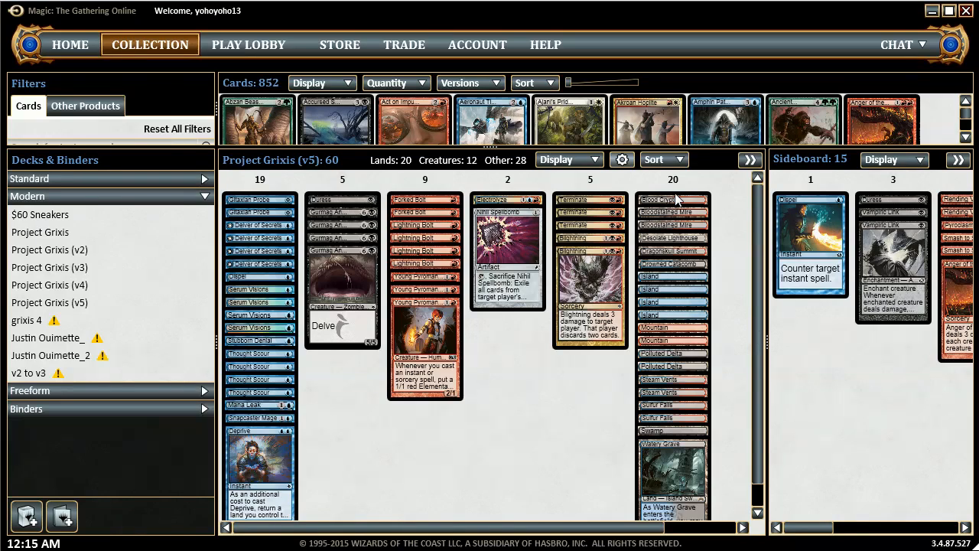
pyautogui.moveTo(687, 316)
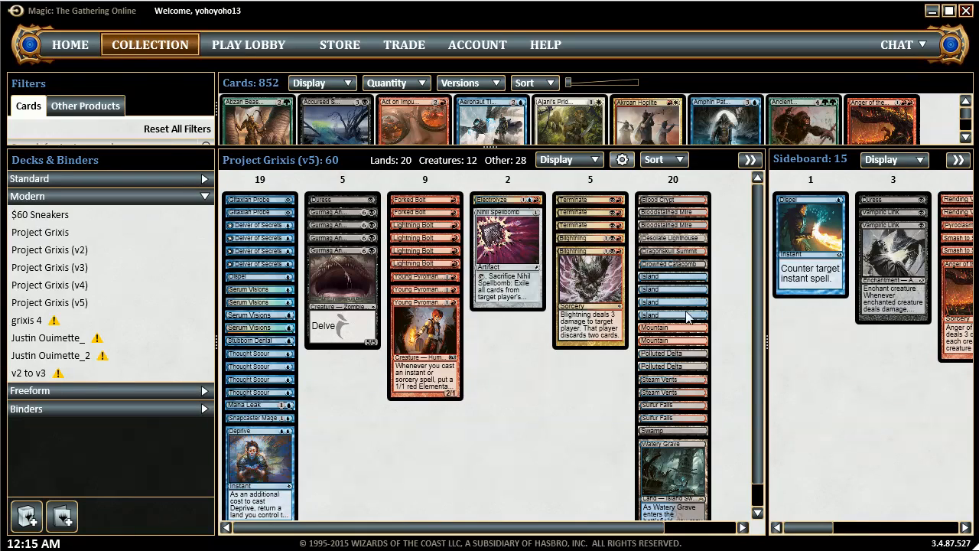
pyautogui.moveTo(656, 249)
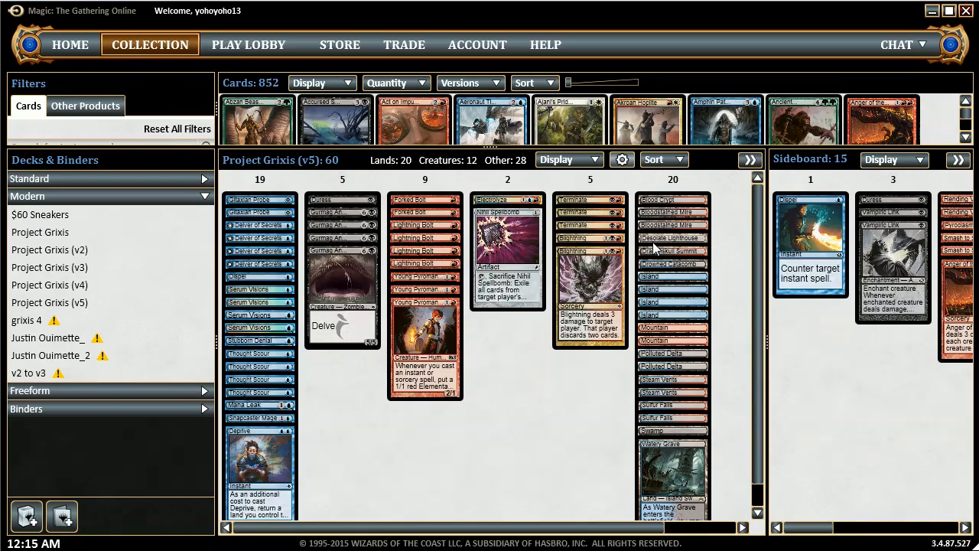
pyautogui.moveTo(685, 241)
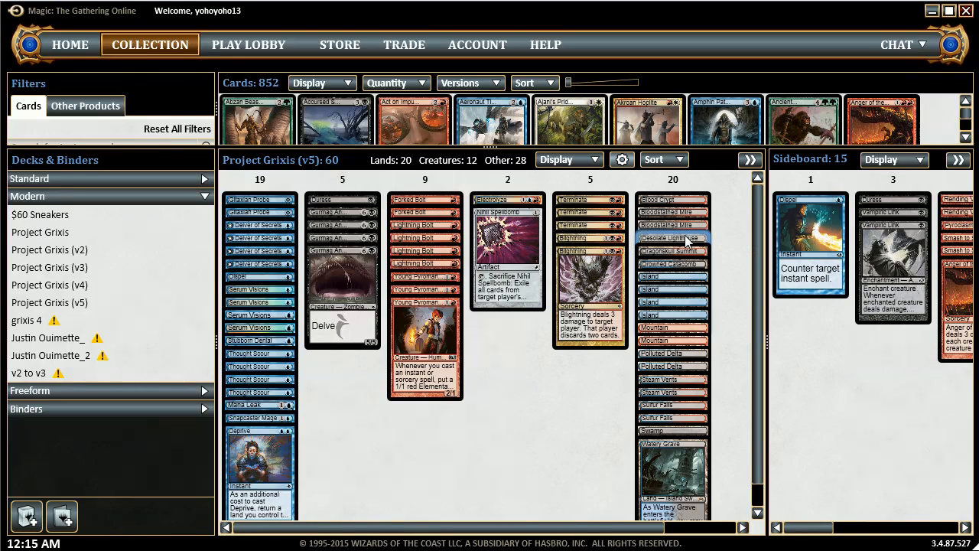
pyautogui.moveTo(752, 255)
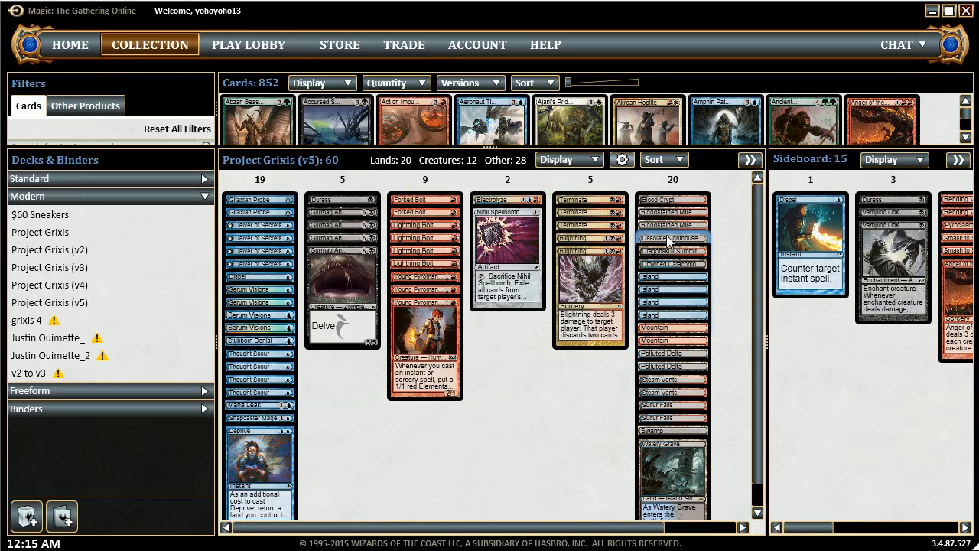
pyautogui.moveTo(681, 520)
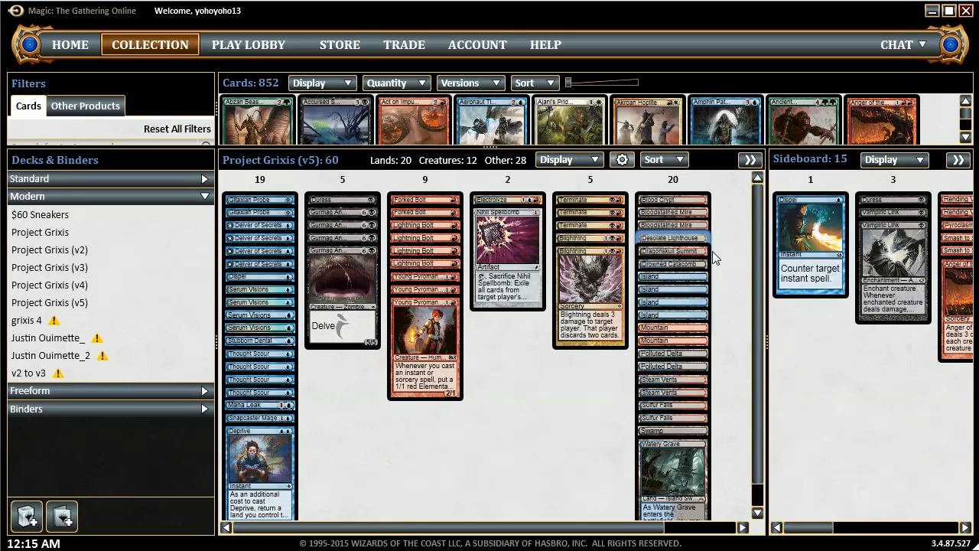
pyautogui.moveTo(725, 267)
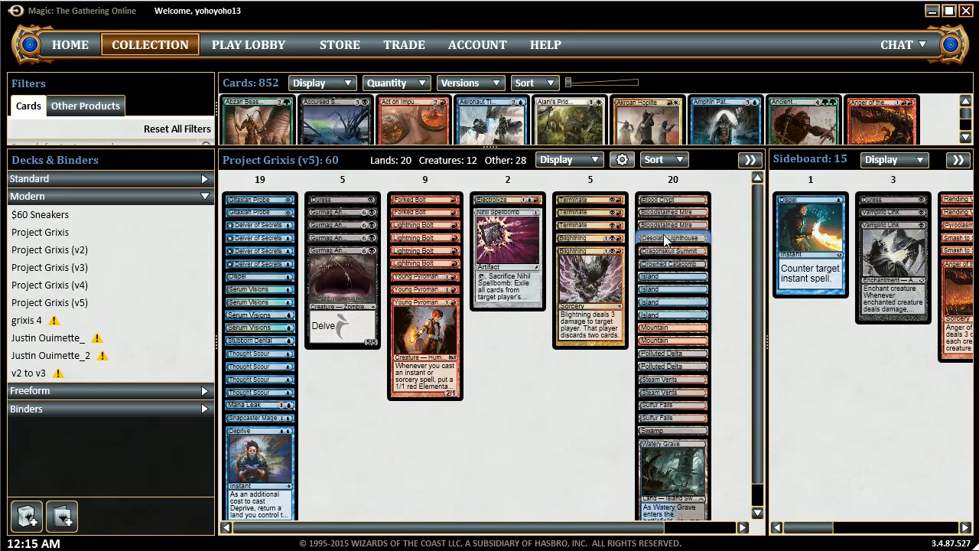
pyautogui.moveTo(731, 243)
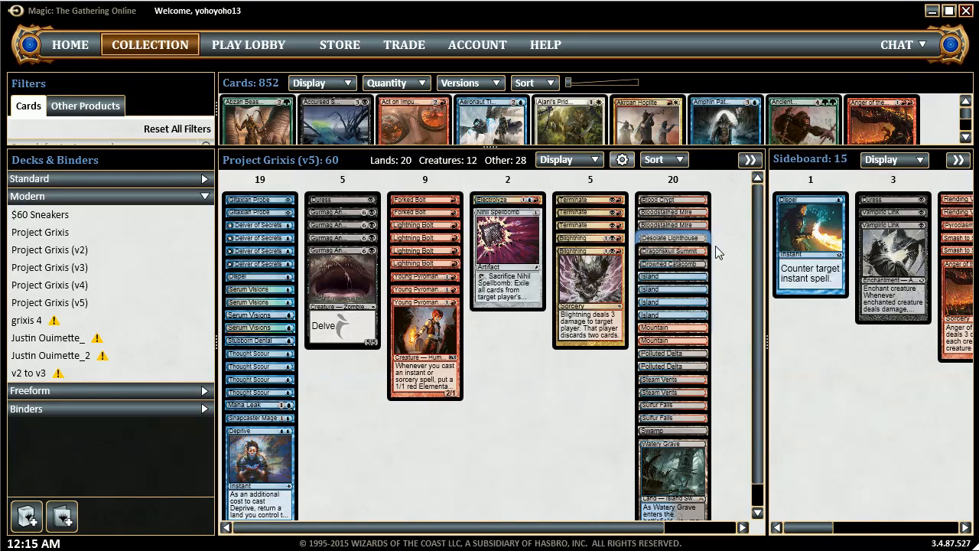
pyautogui.moveTo(553, 446)
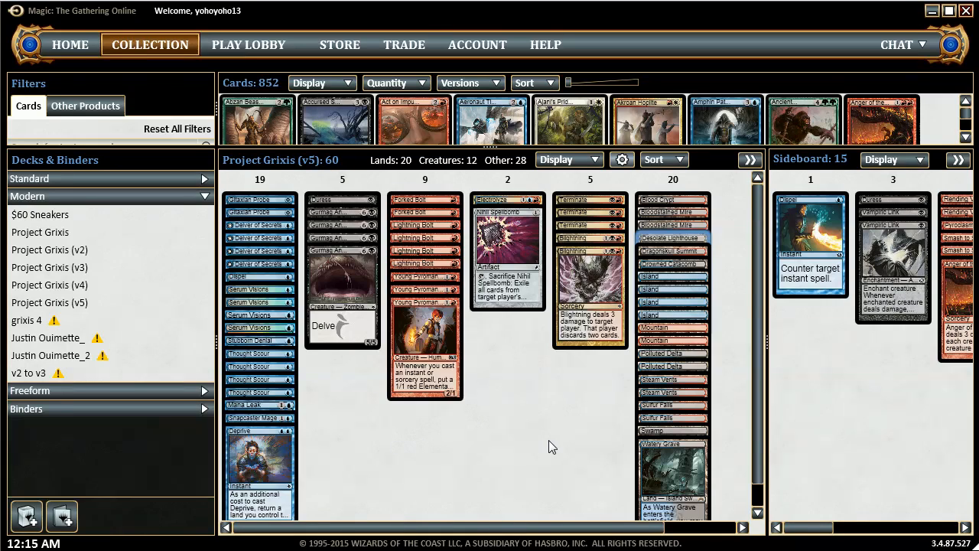
pyautogui.moveTo(566, 449)
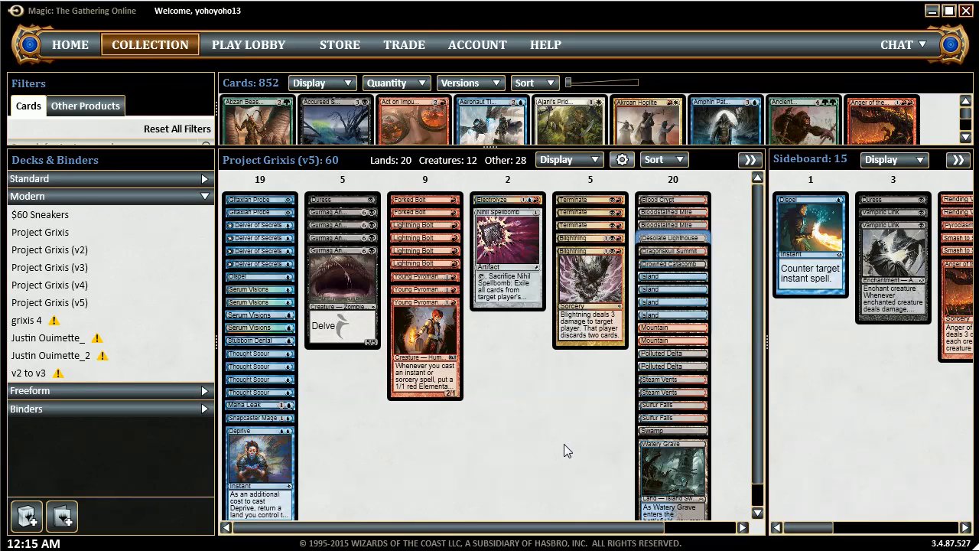
pyautogui.moveTo(375, 430)
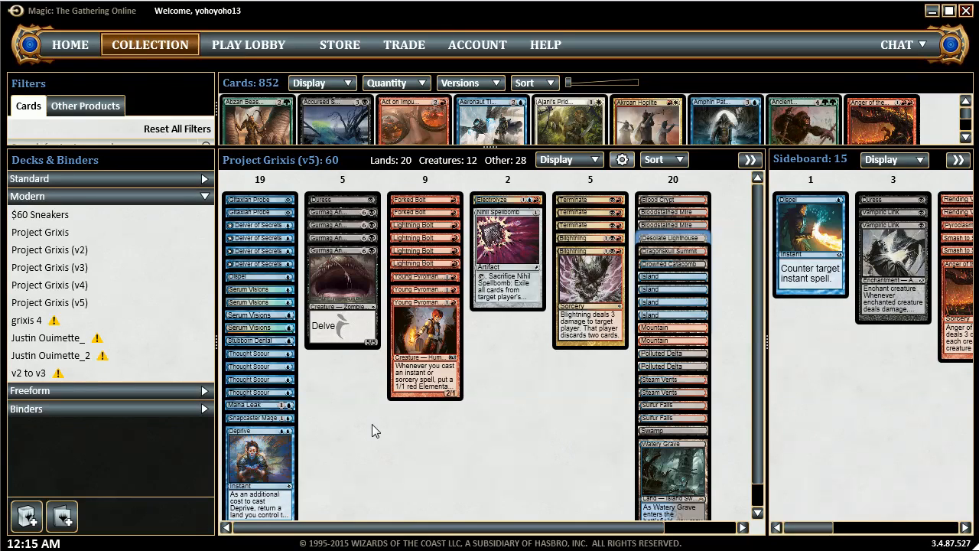
pyautogui.moveTo(566, 425)
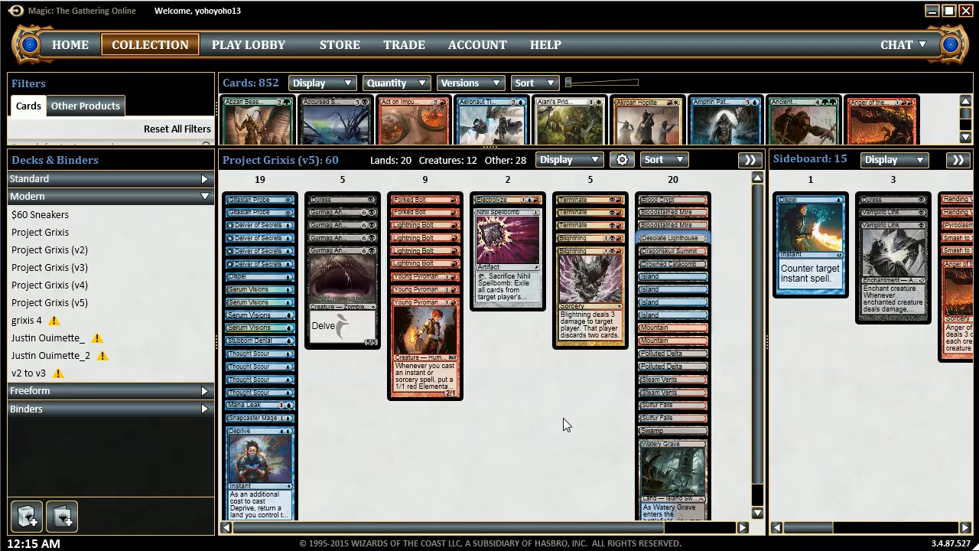
pyautogui.moveTo(551, 425)
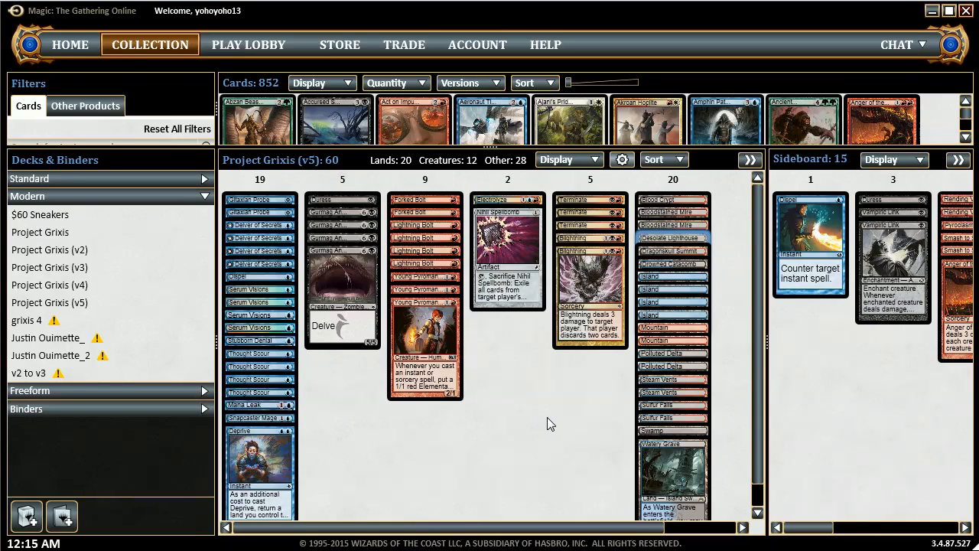
pyautogui.moveTo(471, 447)
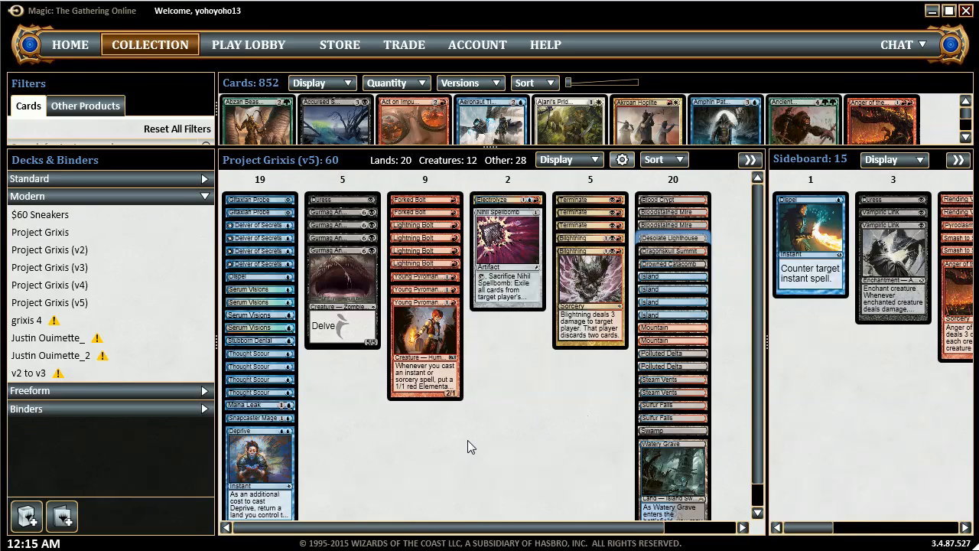
pyautogui.moveTo(370, 426)
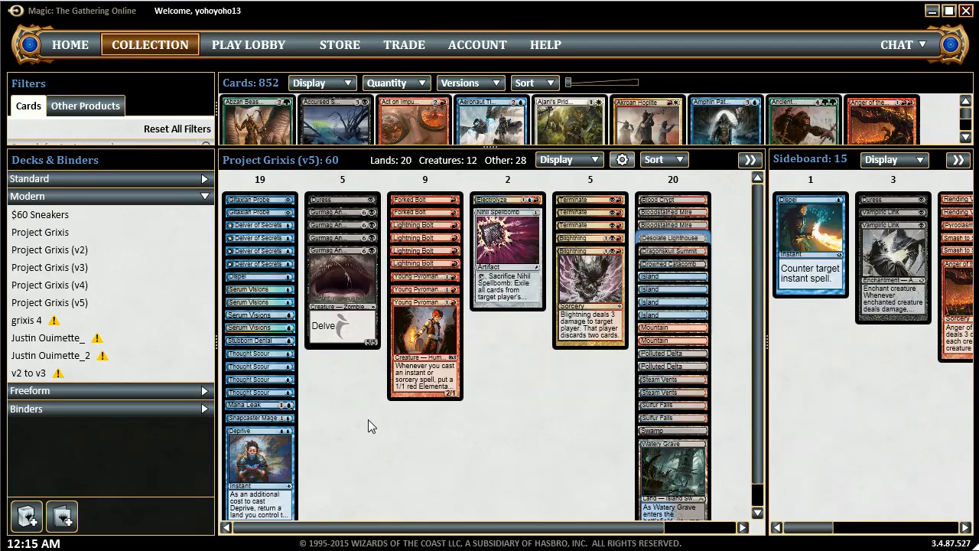
pyautogui.moveTo(526, 424)
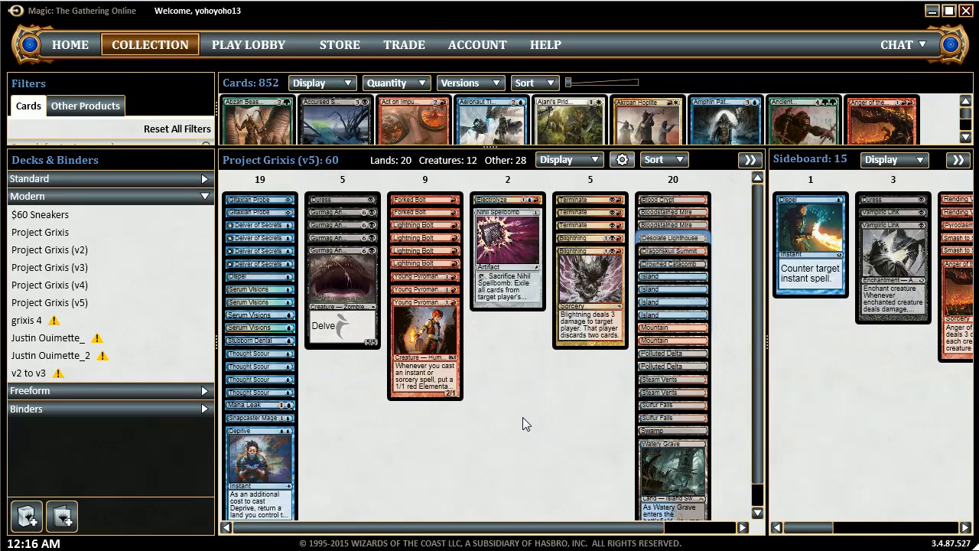
pyautogui.moveTo(691, 227)
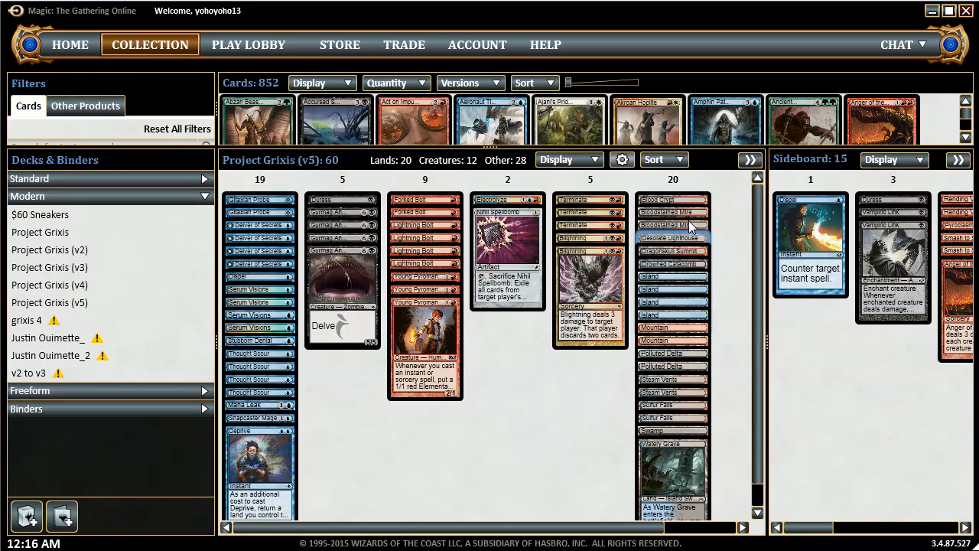
pyautogui.moveTo(504, 383)
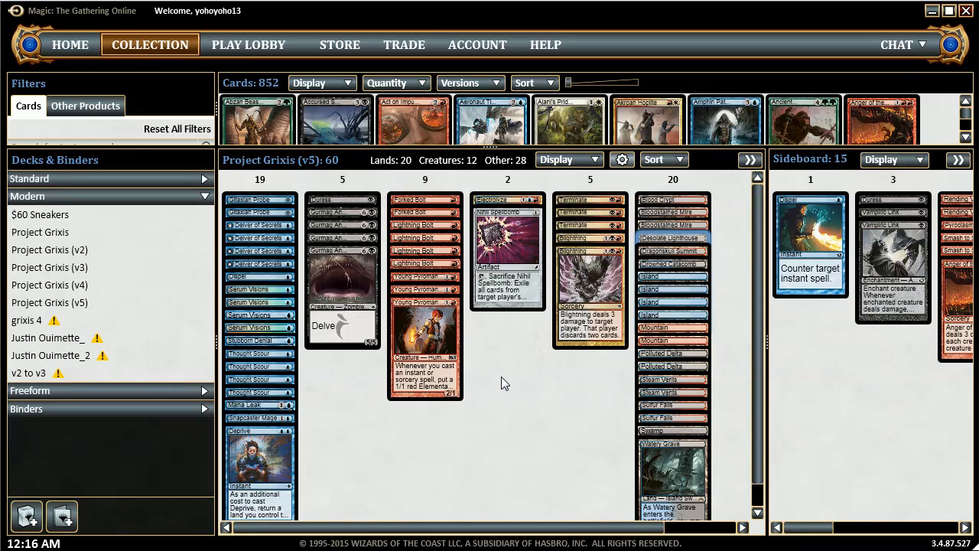
pyautogui.moveTo(703, 249)
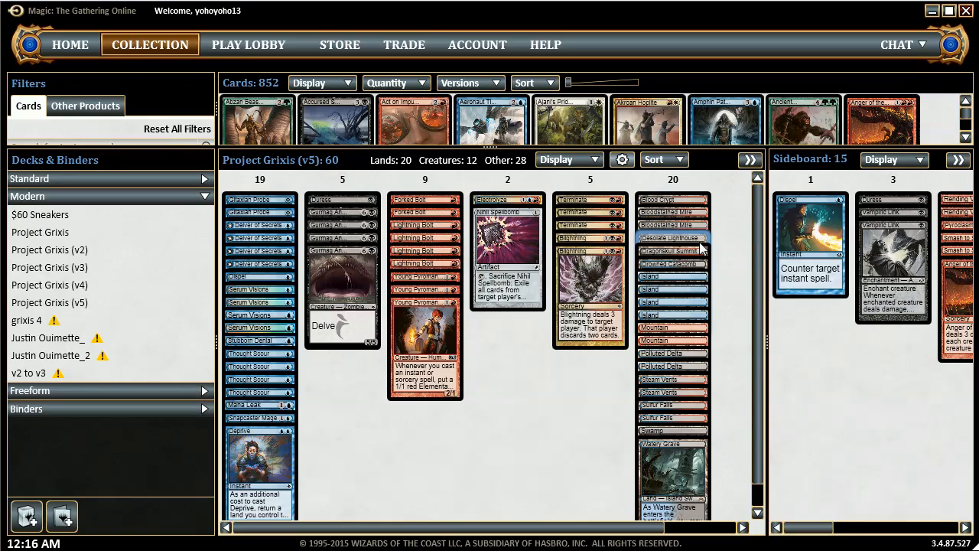
pyautogui.moveTo(672, 238)
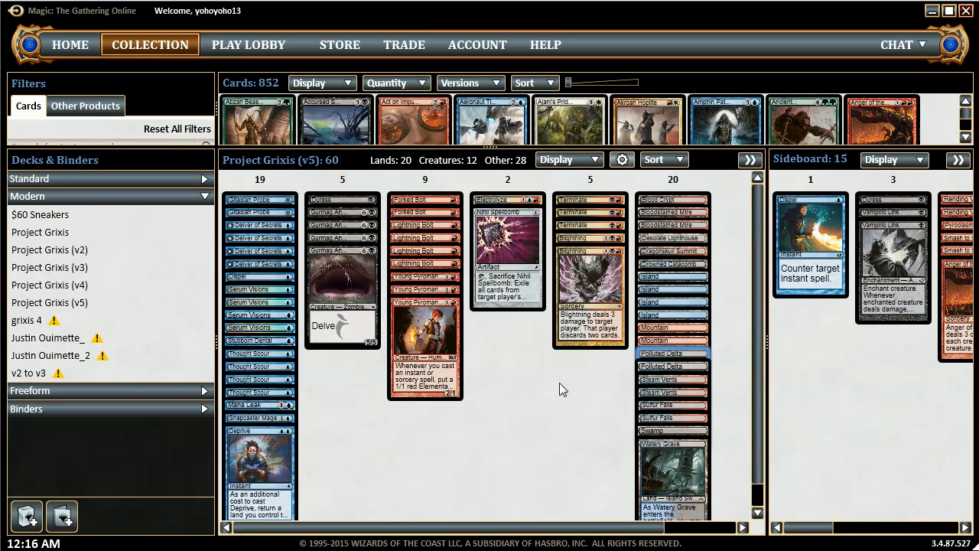
pyautogui.moveTo(683, 362)
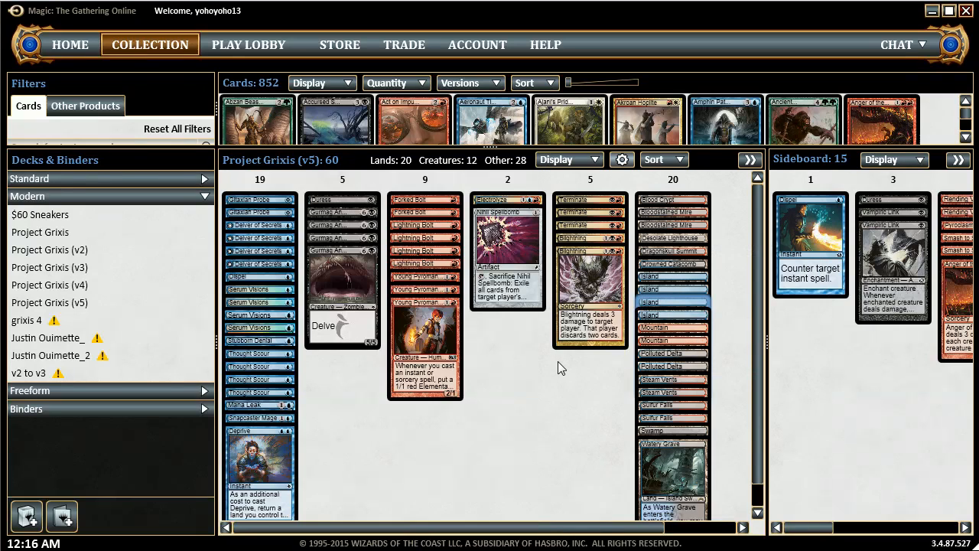
pyautogui.moveTo(514, 413)
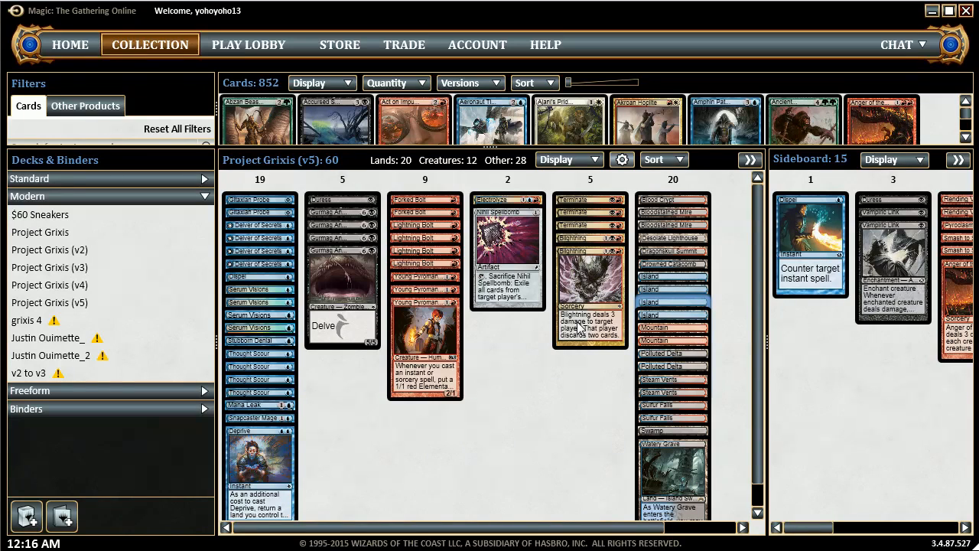
pyautogui.moveTo(375, 287)
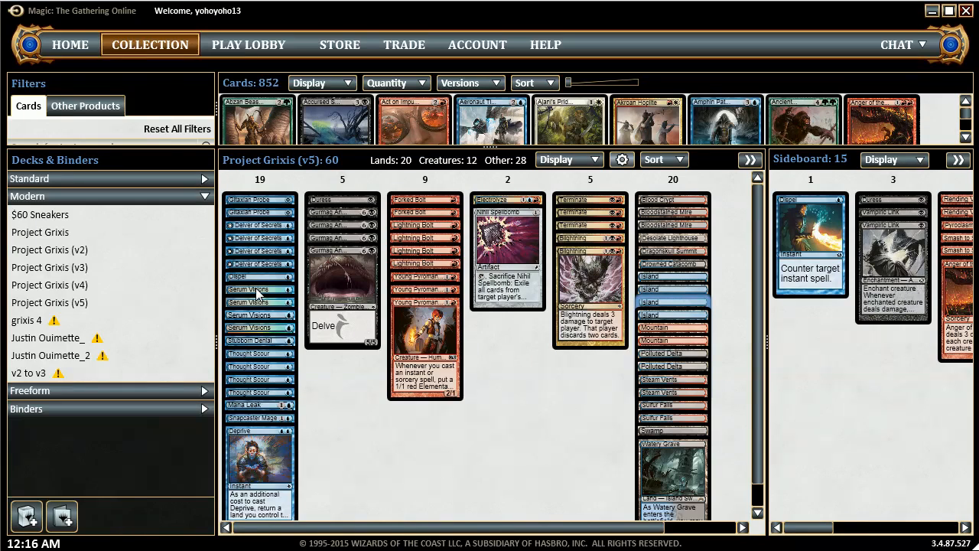
pyautogui.moveTo(275, 409)
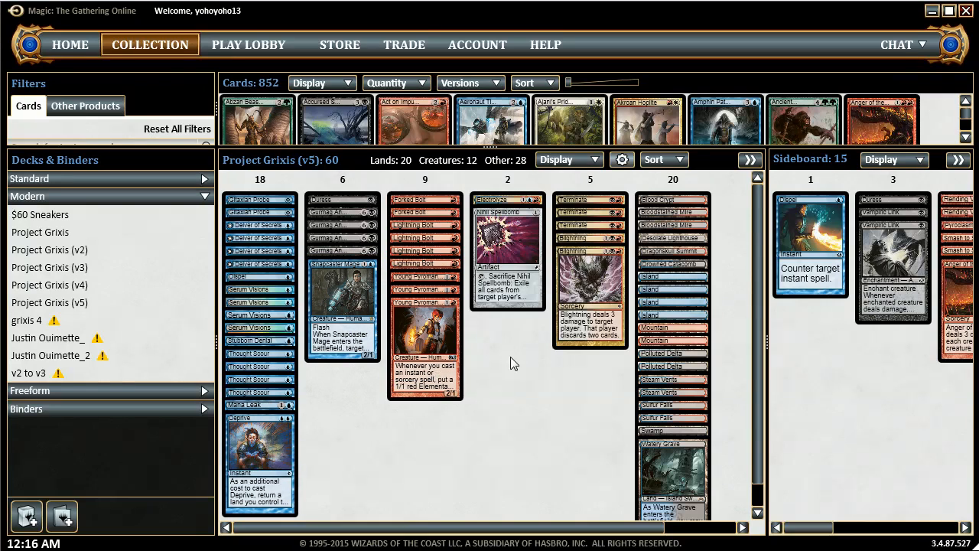
pyautogui.moveTo(766, 340)
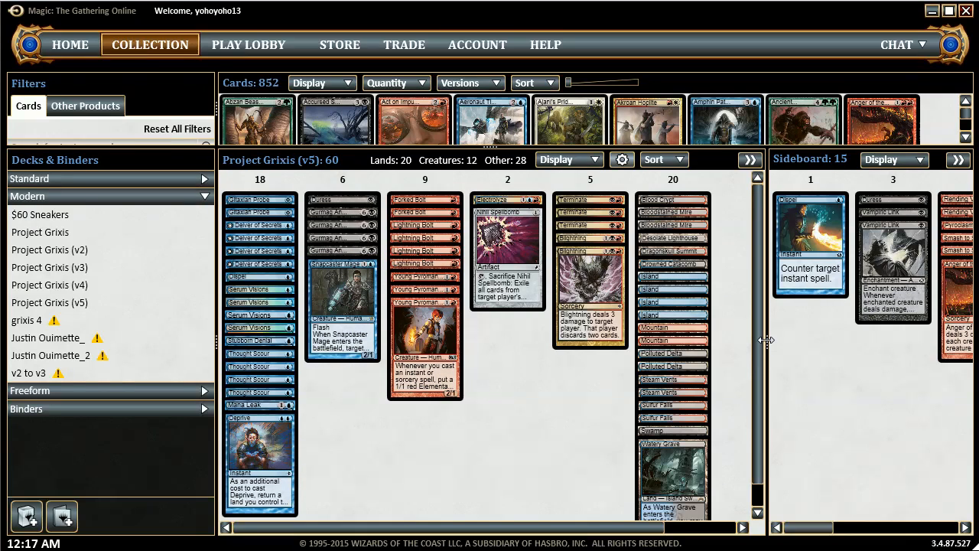
# Step: Widen the Sideboard pane to reveal all 15 sideboard cards, including Izzet Staticaster and Dragon's Claw
pyautogui.click(751, 159)
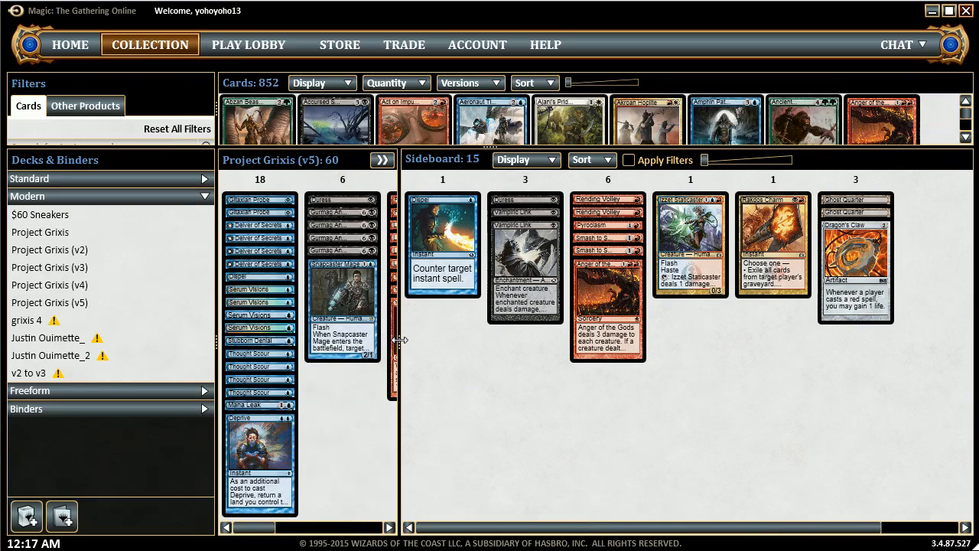
pyautogui.moveTo(707, 266)
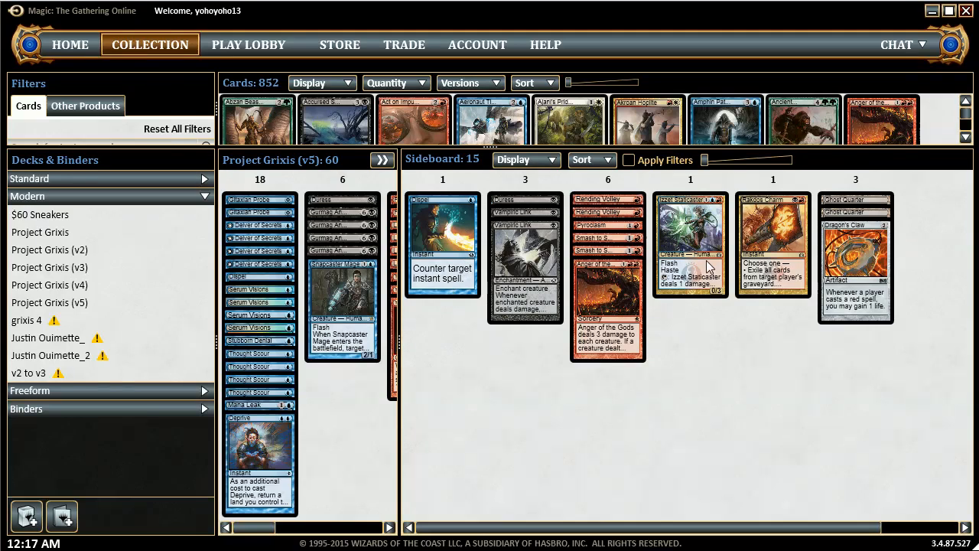
pyautogui.moveTo(862, 257)
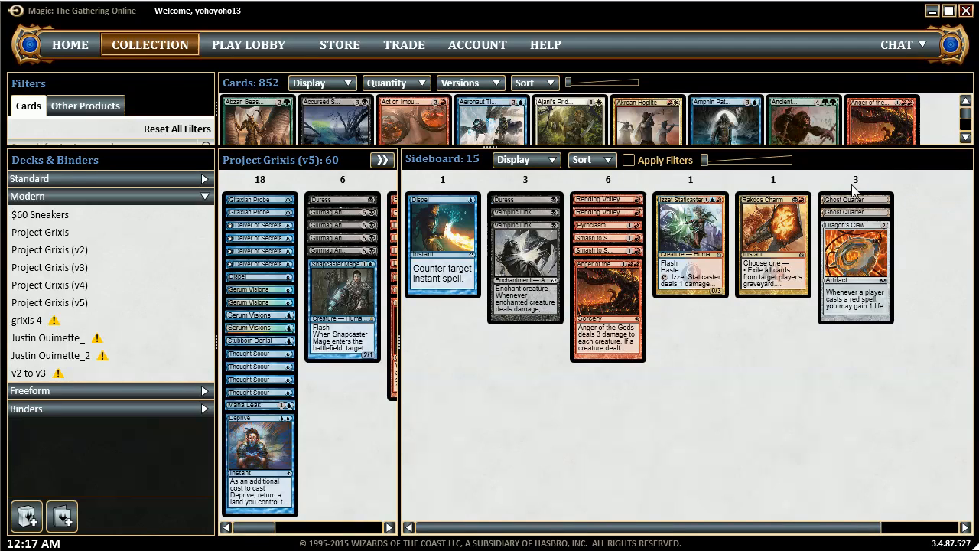
pyautogui.moveTo(897, 224)
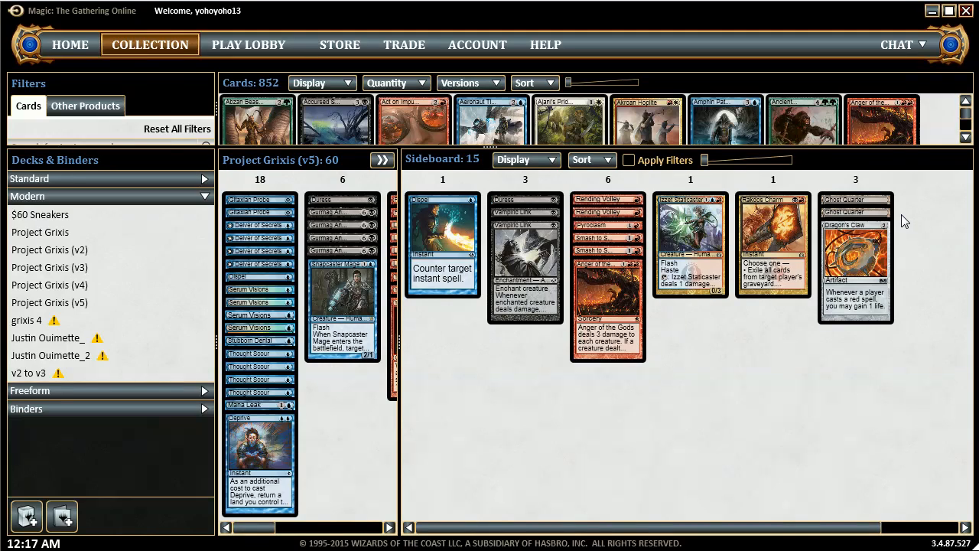
pyautogui.moveTo(895, 225)
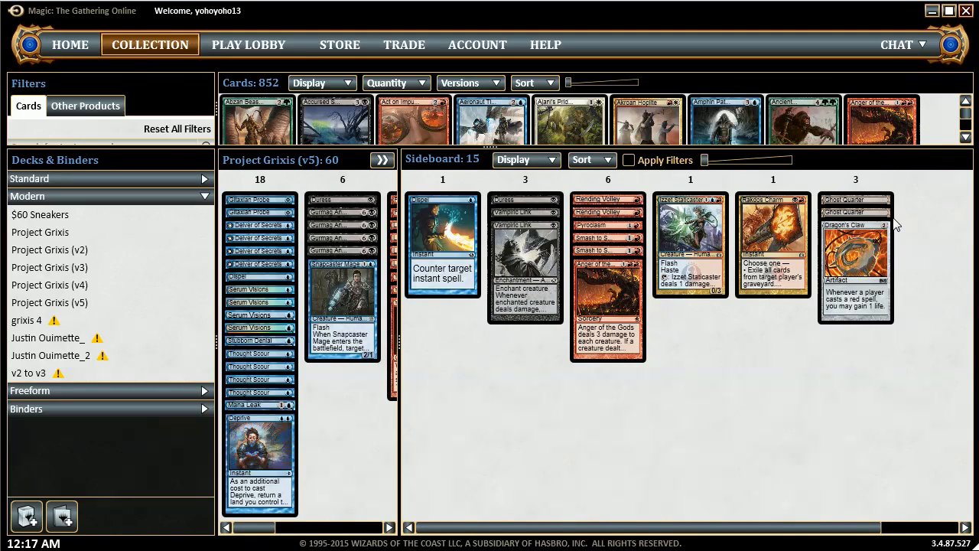
pyautogui.moveTo(450, 366)
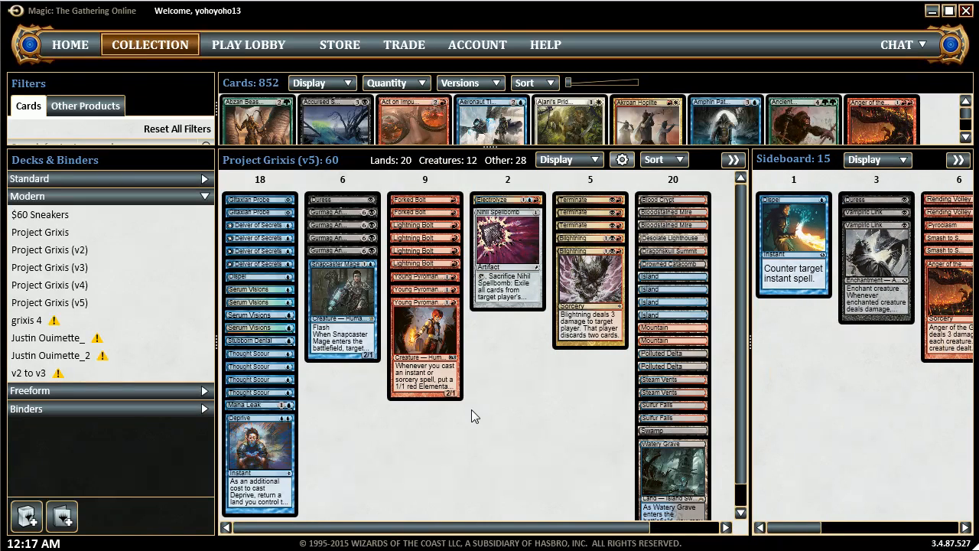
pyautogui.moveTo(497, 430)
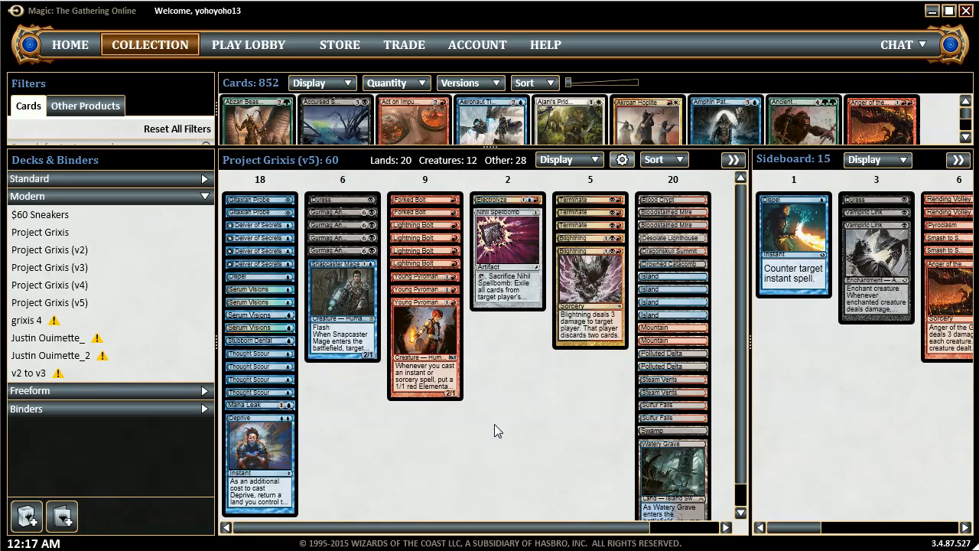
pyautogui.moveTo(449, 494)
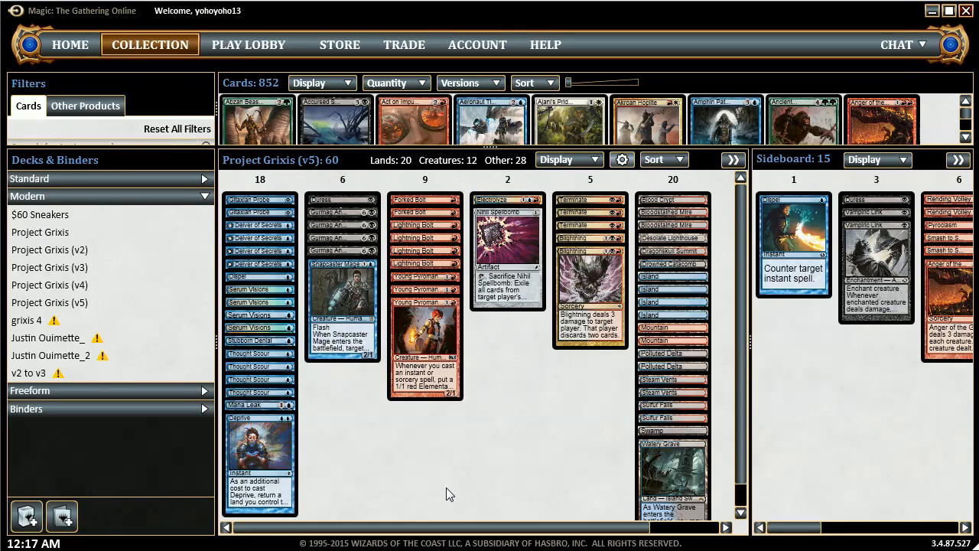
pyautogui.moveTo(383, 547)
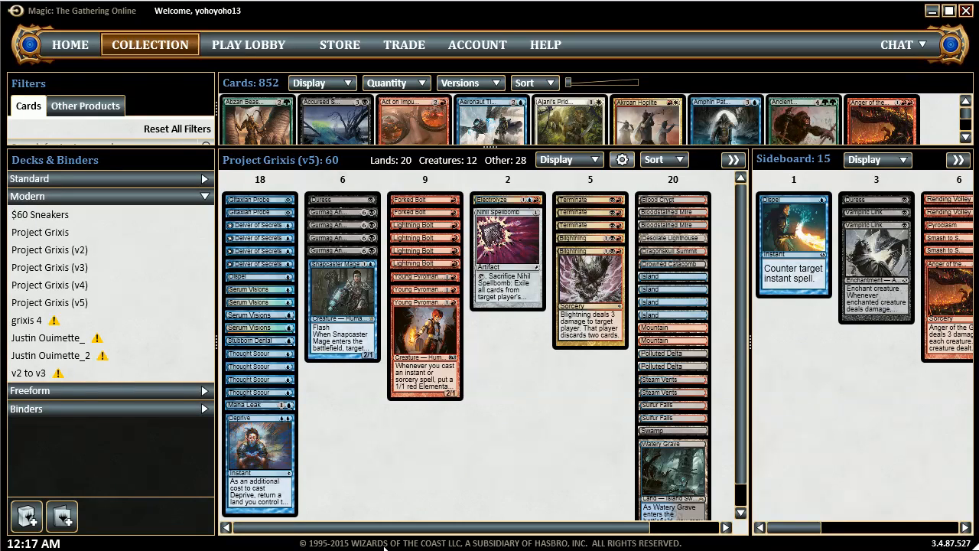